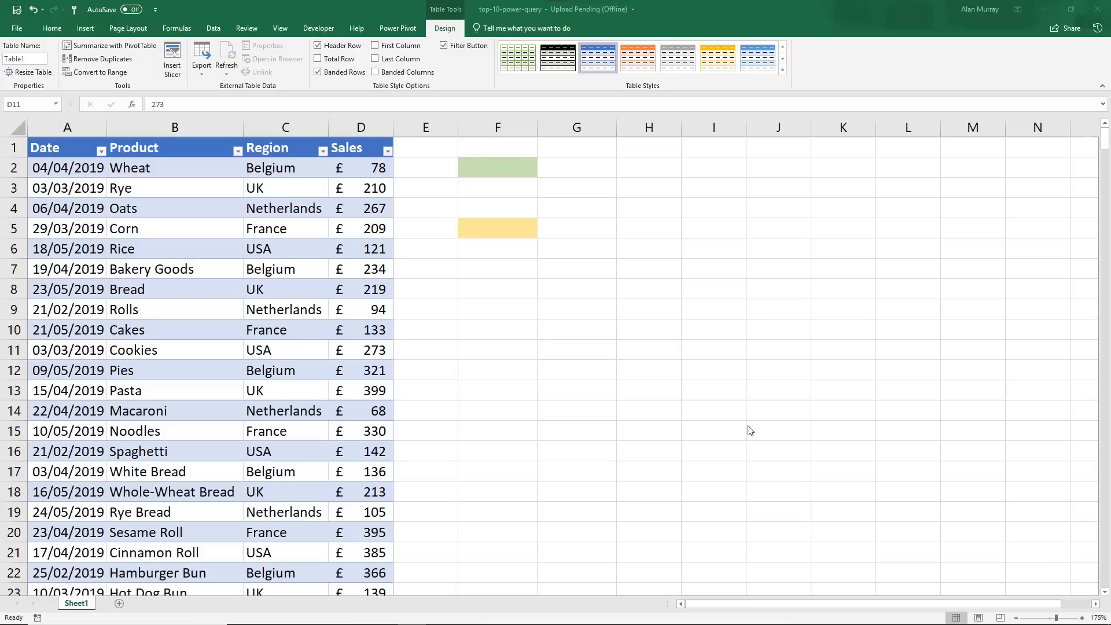
Select a cell in the sales table and show the Data ribbon commands.
left_click(361, 349)
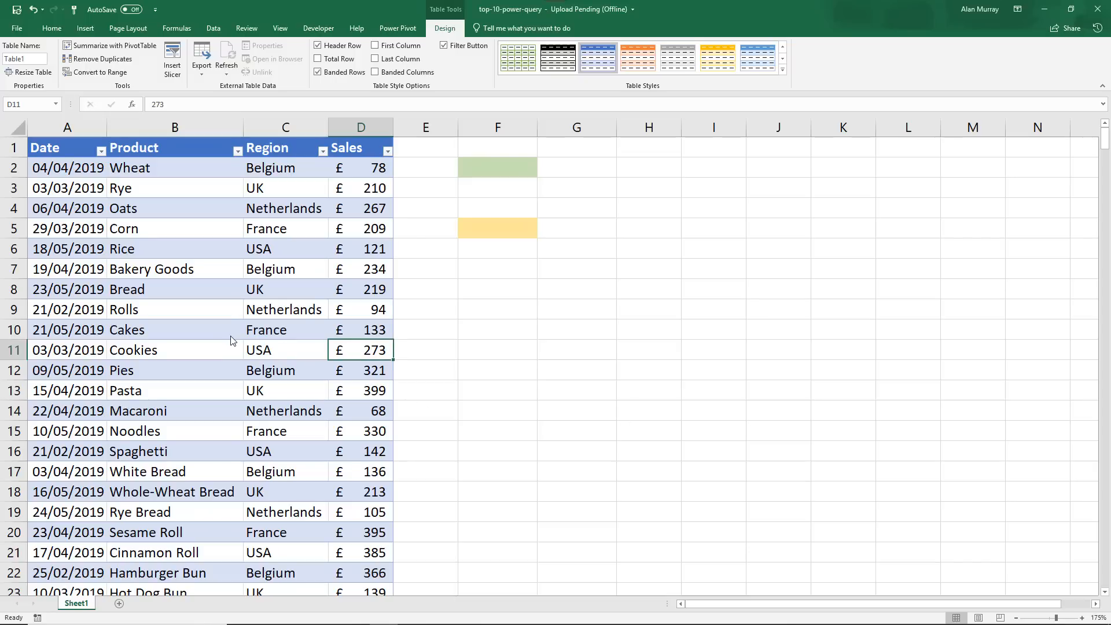
mouse_move(231, 336)
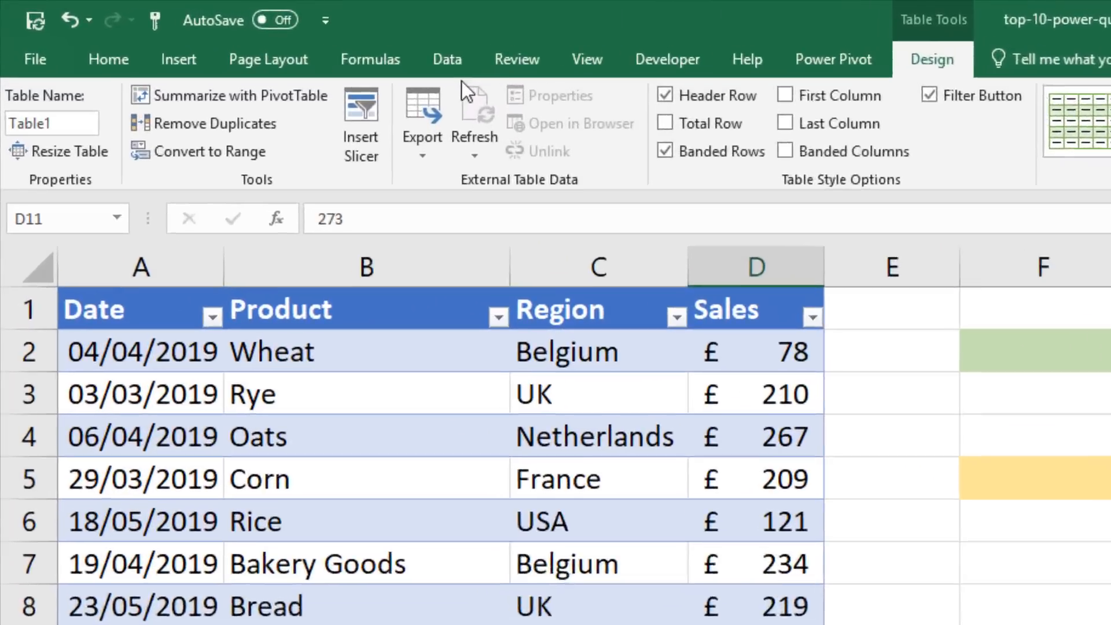
left_click(447, 59)
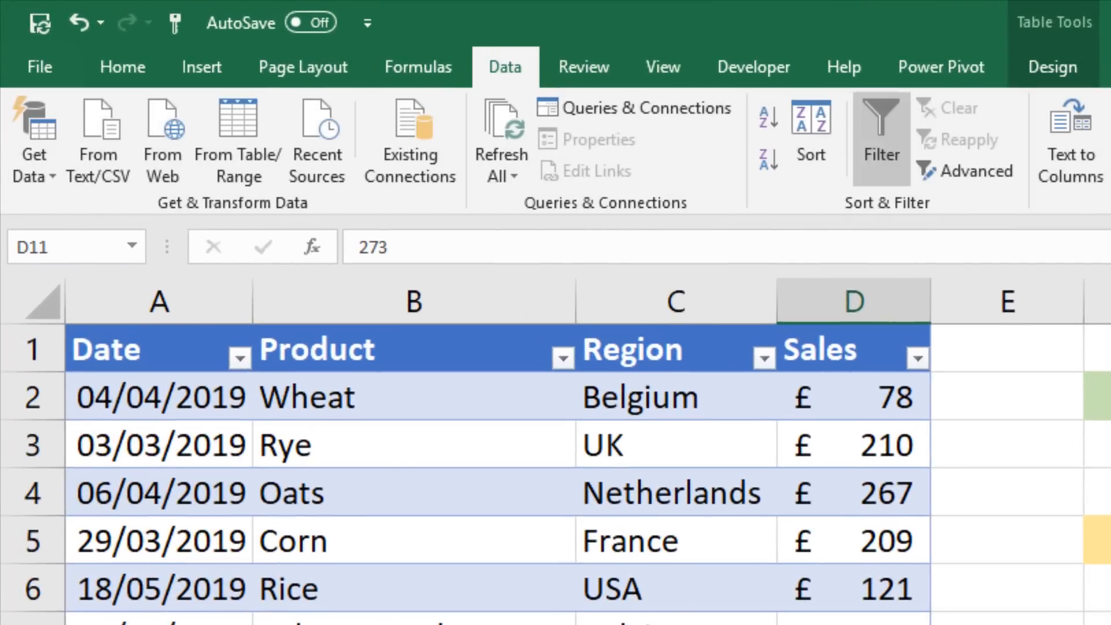
Load the sales table into Power Query as a new query named TopNSales.
left_click(237, 142)
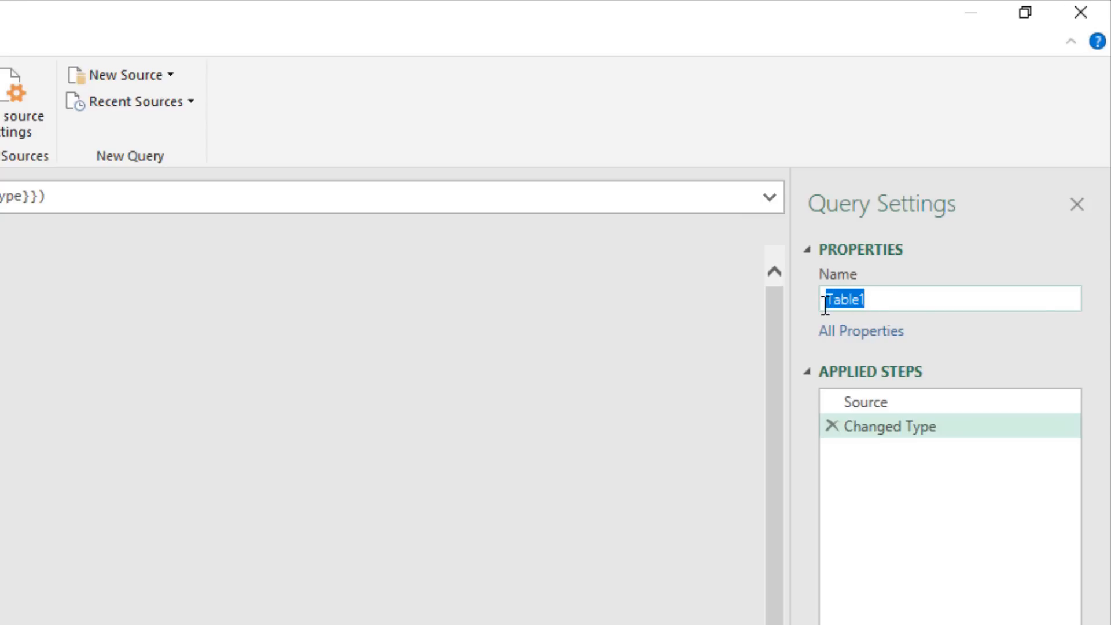
type("Top")
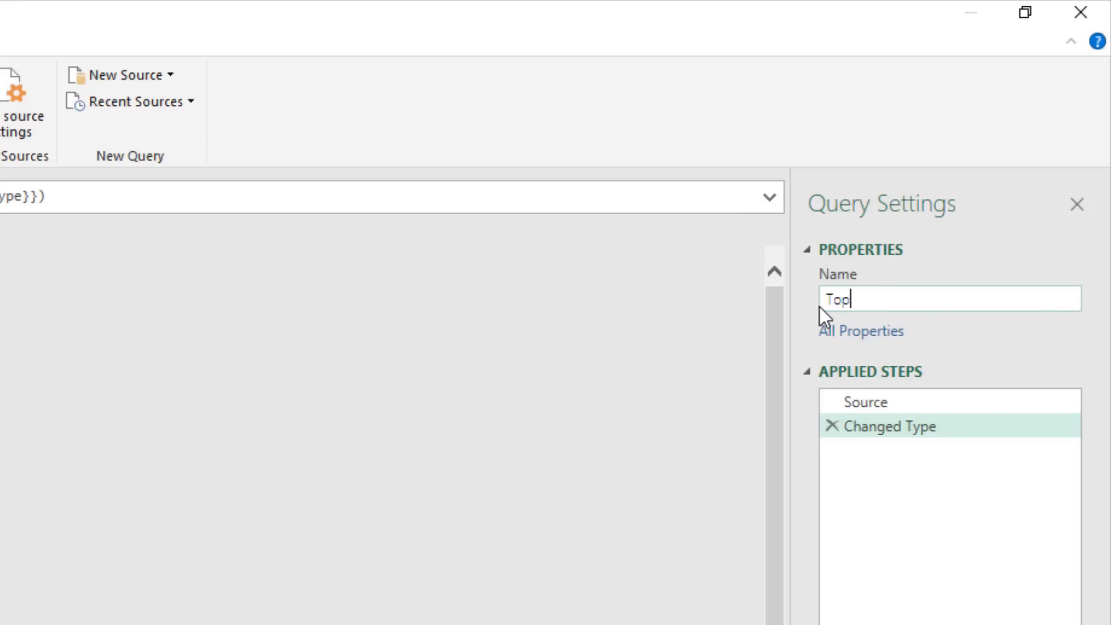
type("NSale")
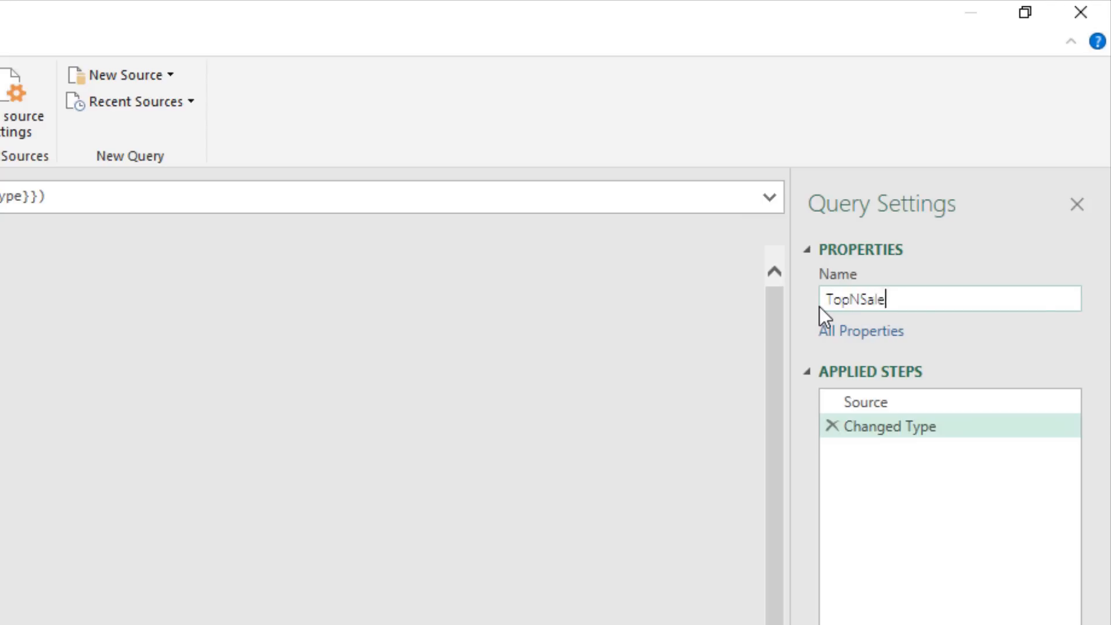
type("s")
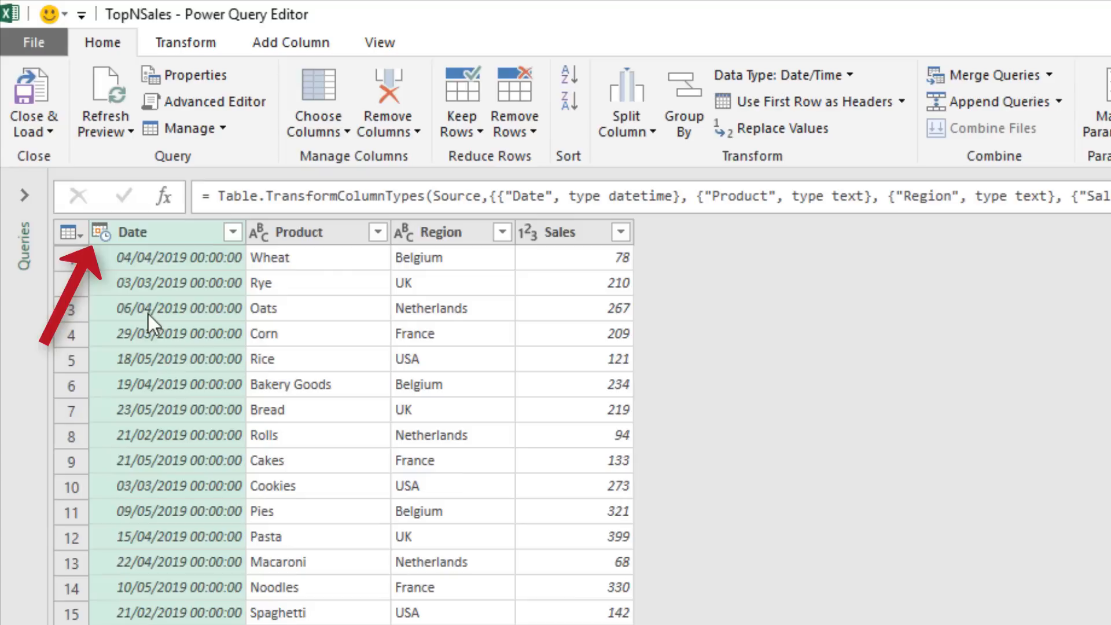
mouse_move(234, 614)
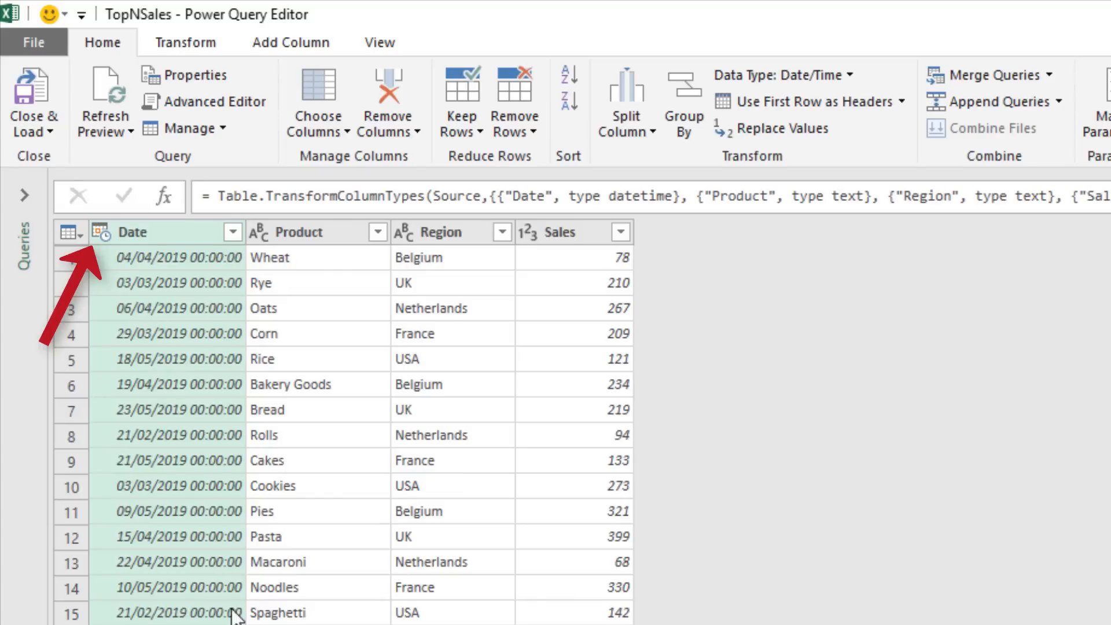
Change the Date column type to Date, replacing the existing date-time conversion.
left_click(100, 231)
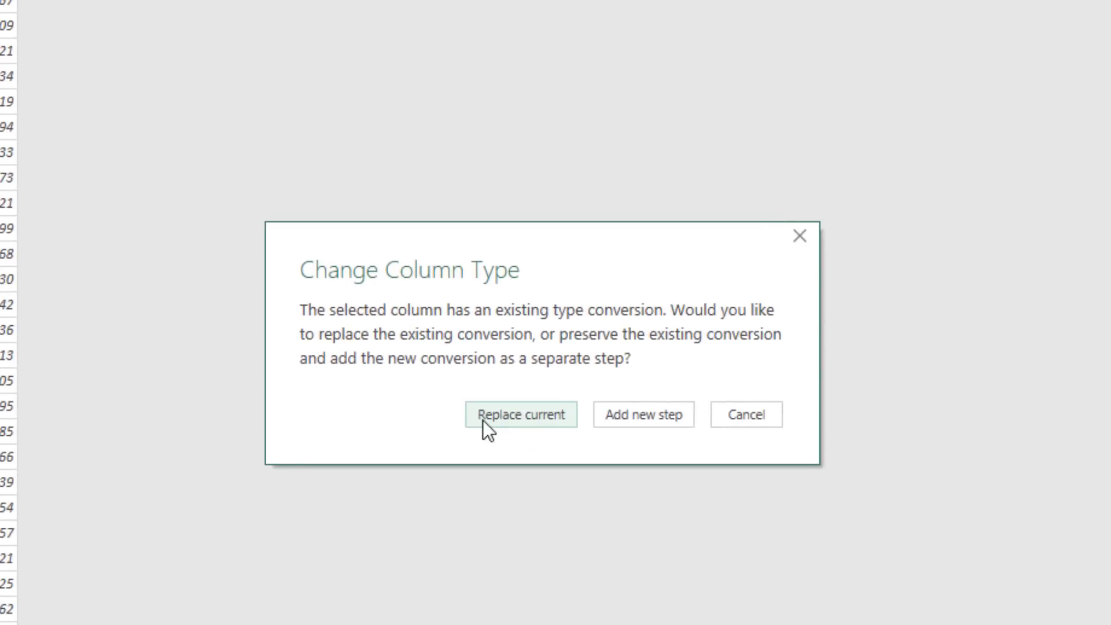
left_click(521, 414)
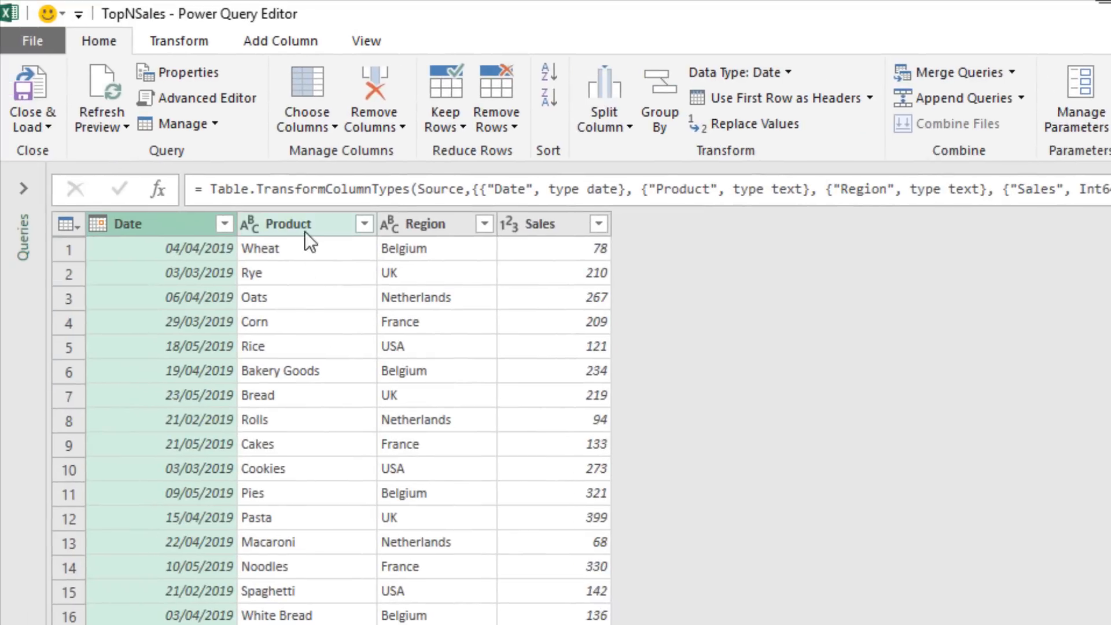
mouse_move(407, 526)
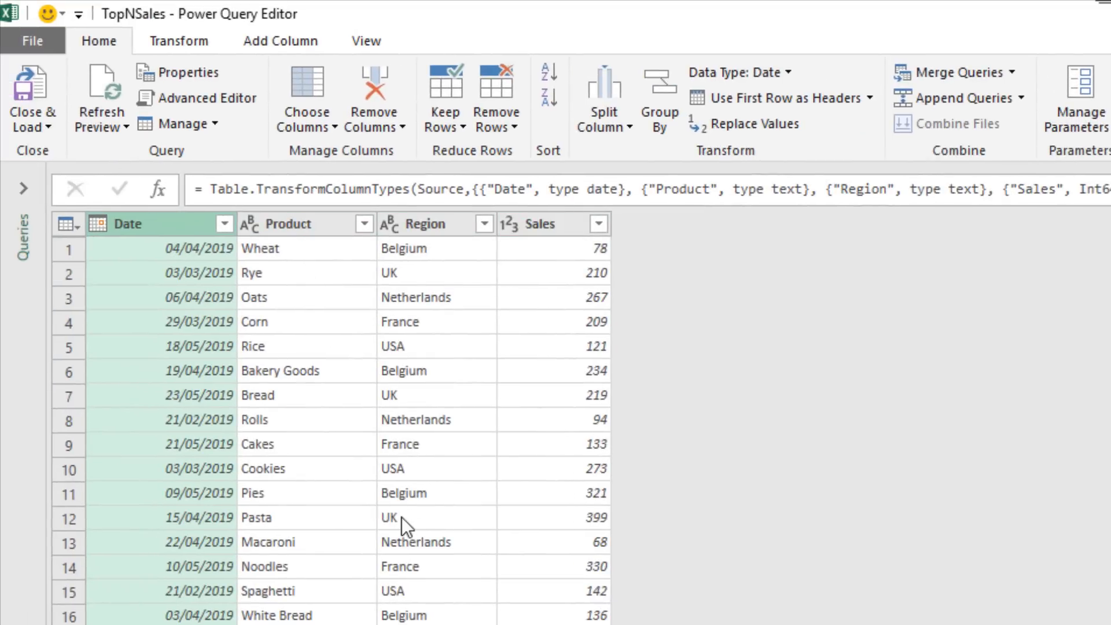
mouse_move(405, 579)
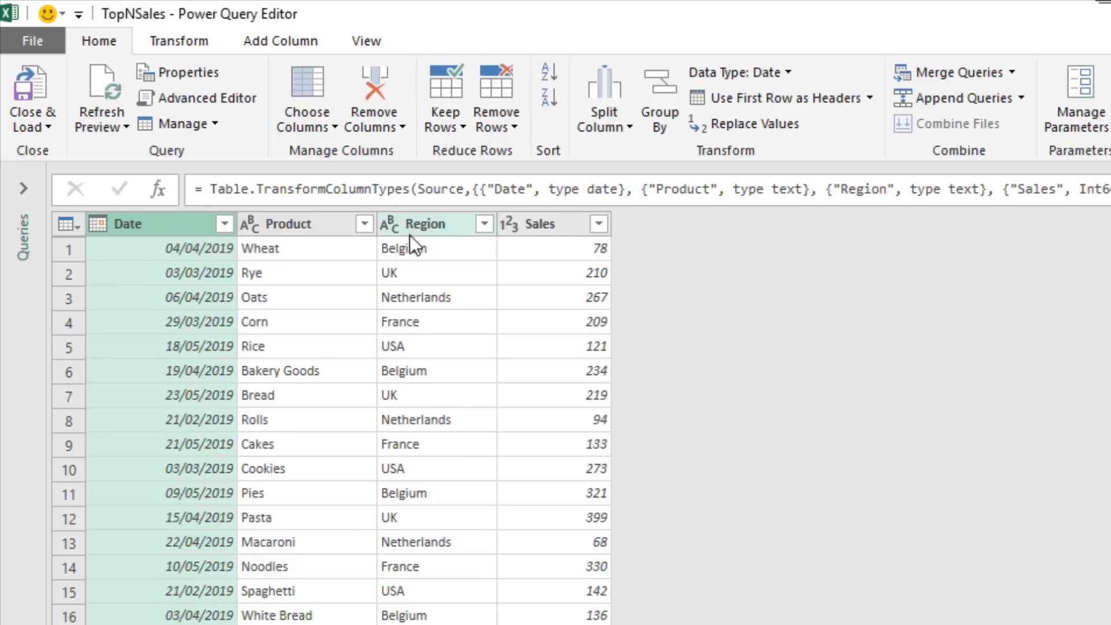
mouse_move(417, 580)
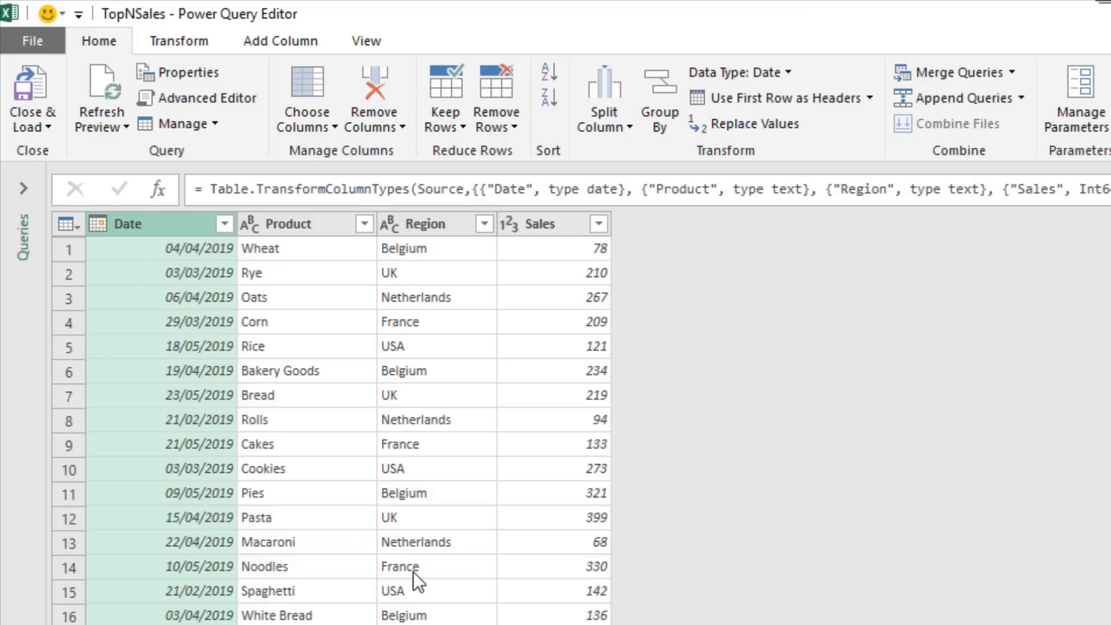
mouse_move(489, 238)
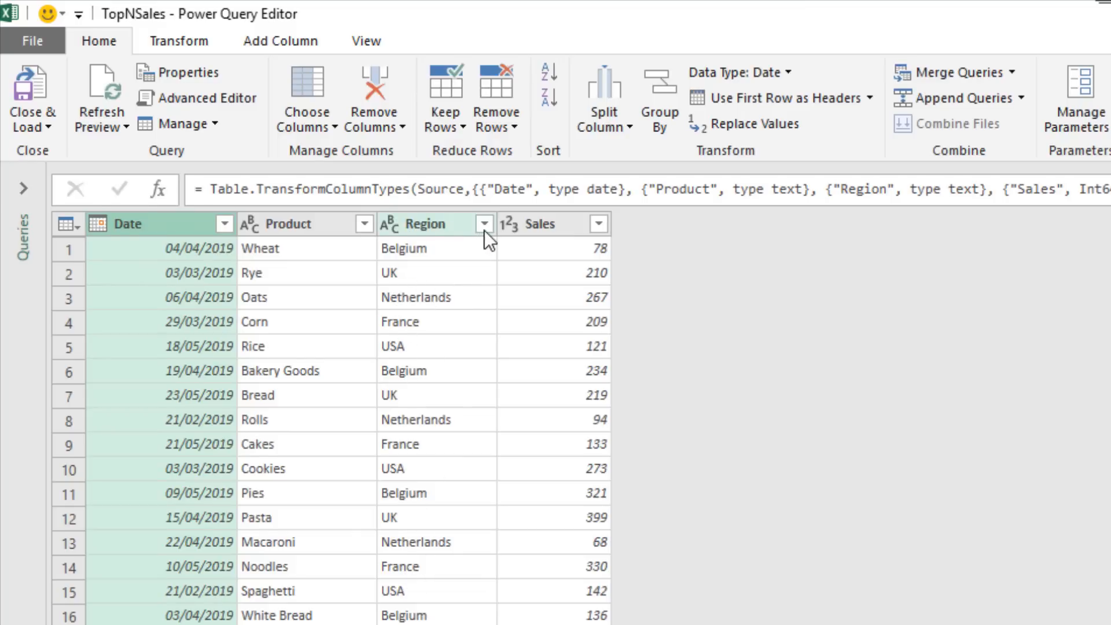
Filter the Region column to France only, then select the Sales column.
left_click(485, 223)
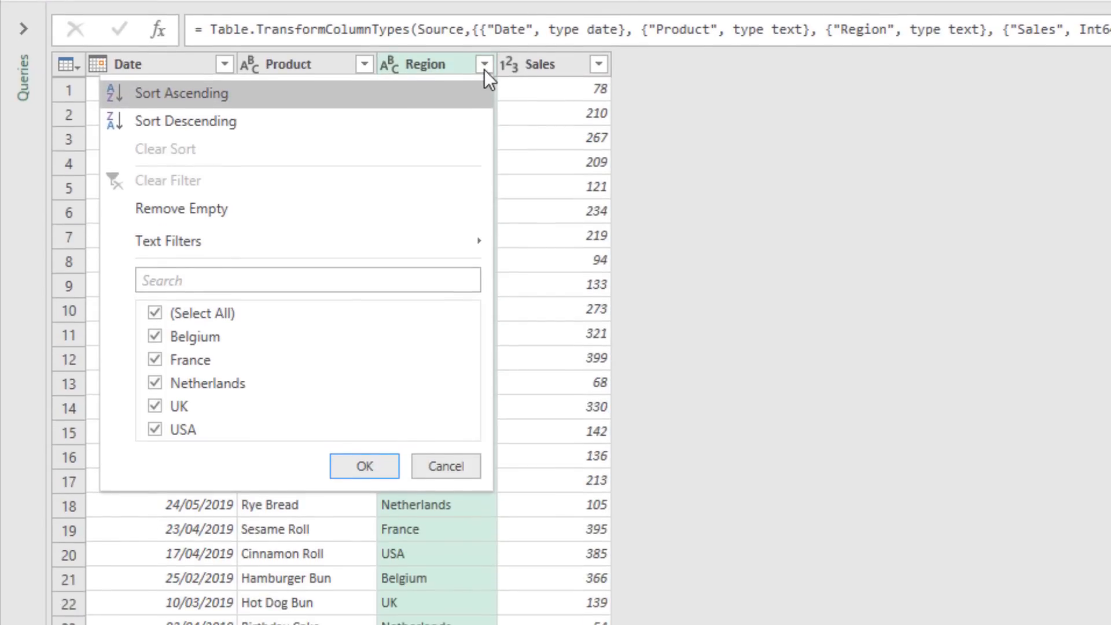
left_click(154, 313)
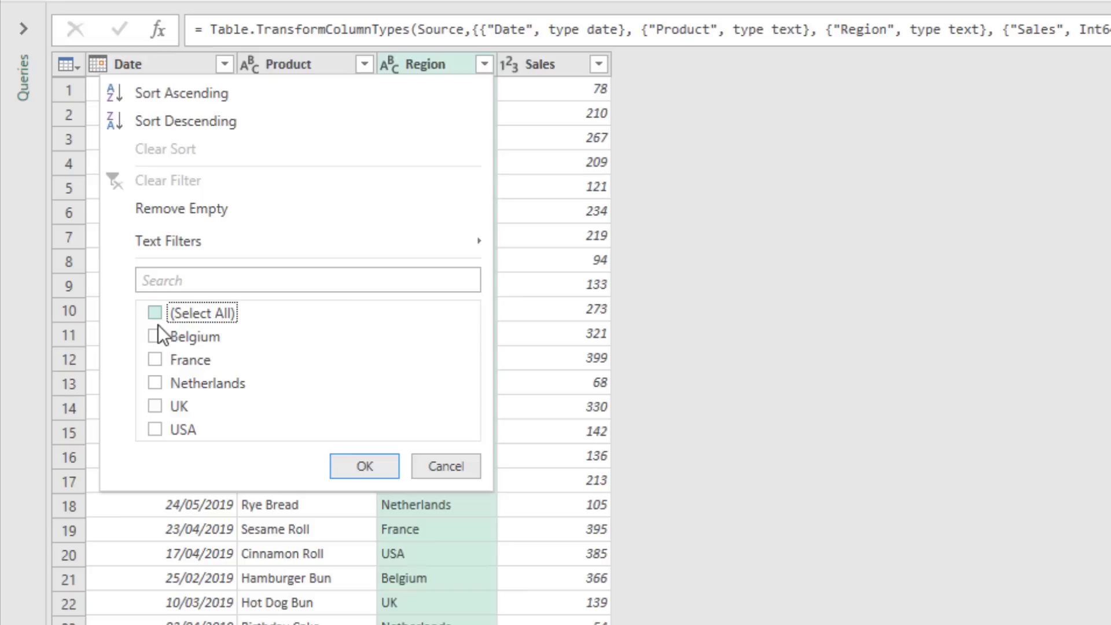
left_click(153, 359)
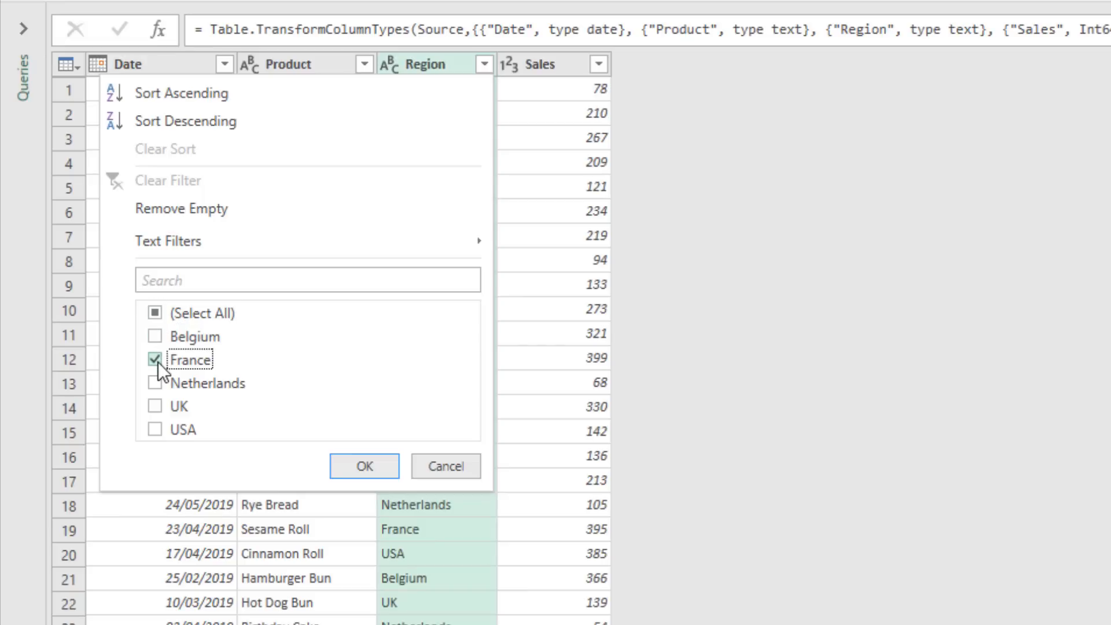
left_click(364, 466)
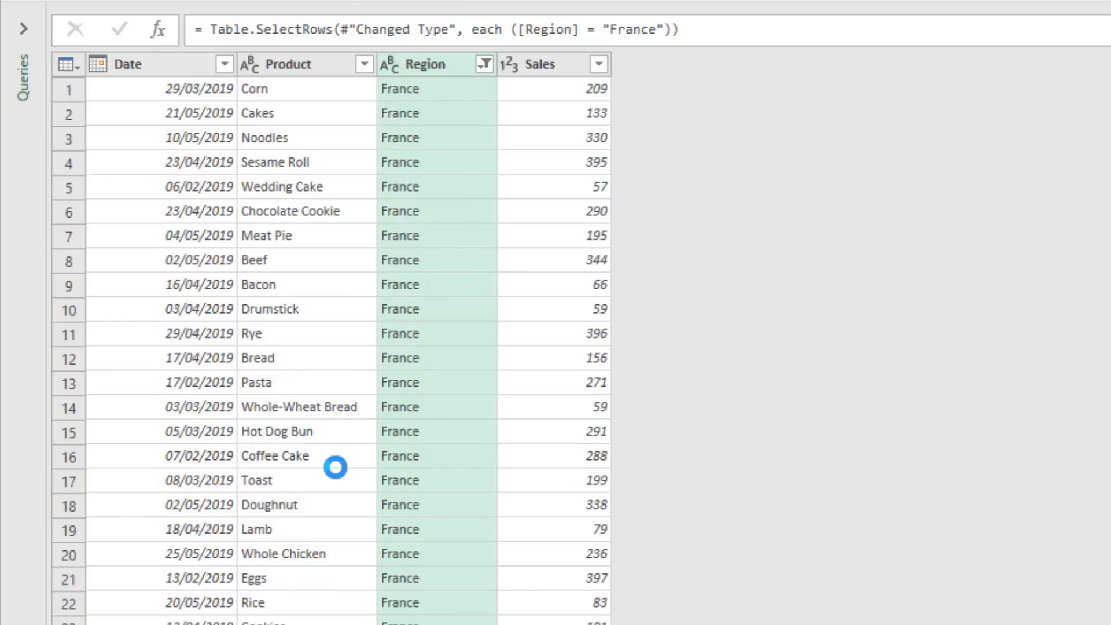
mouse_move(640, 303)
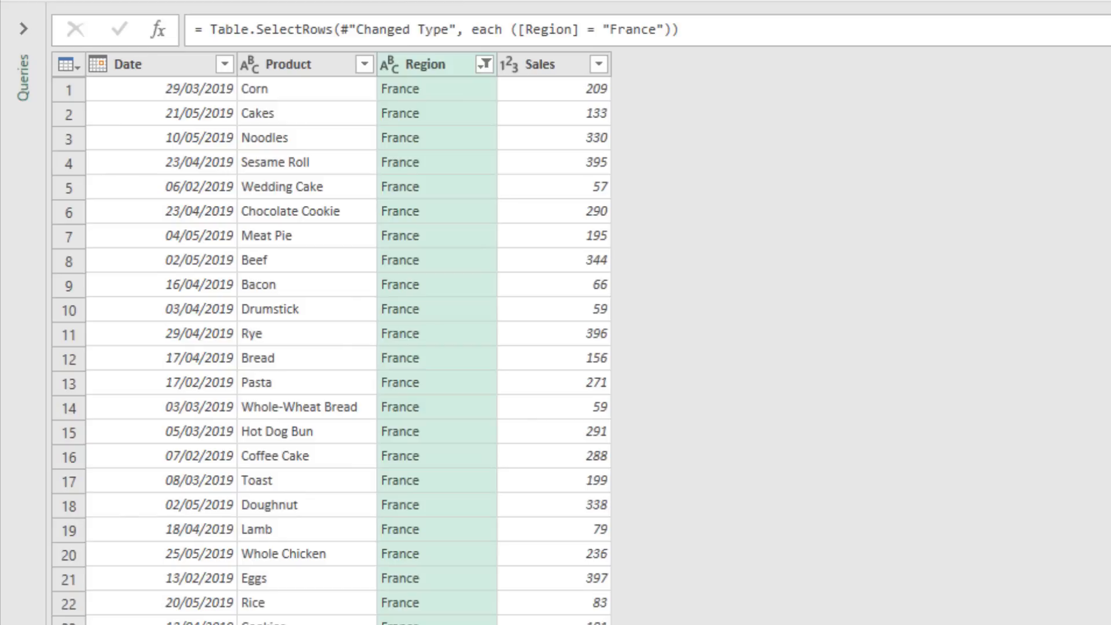
mouse_move(530, 497)
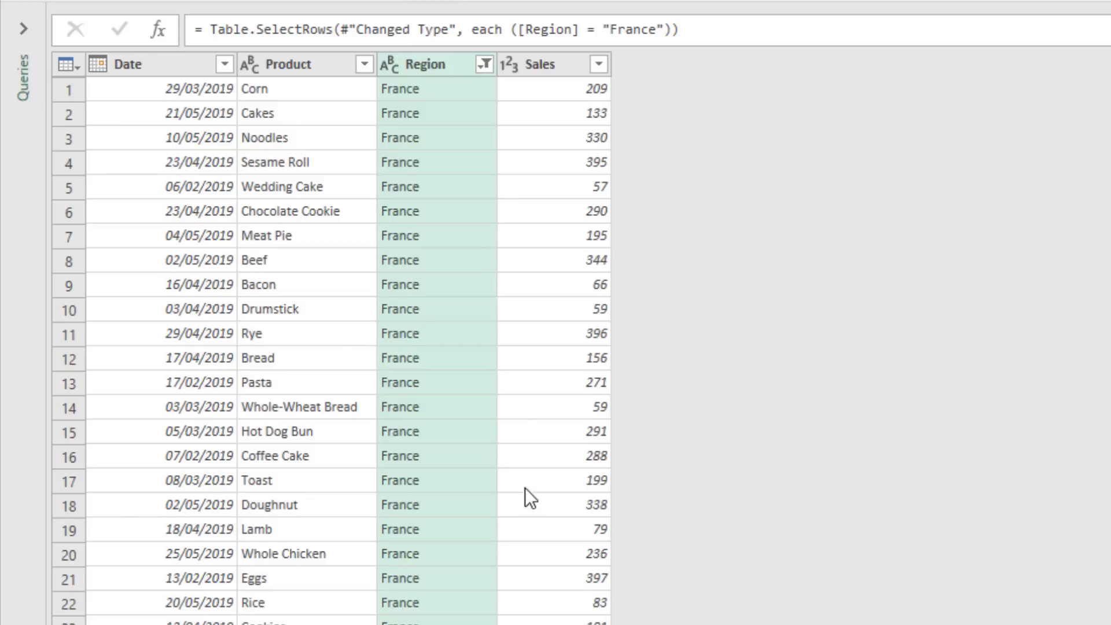
left_click(598, 64)
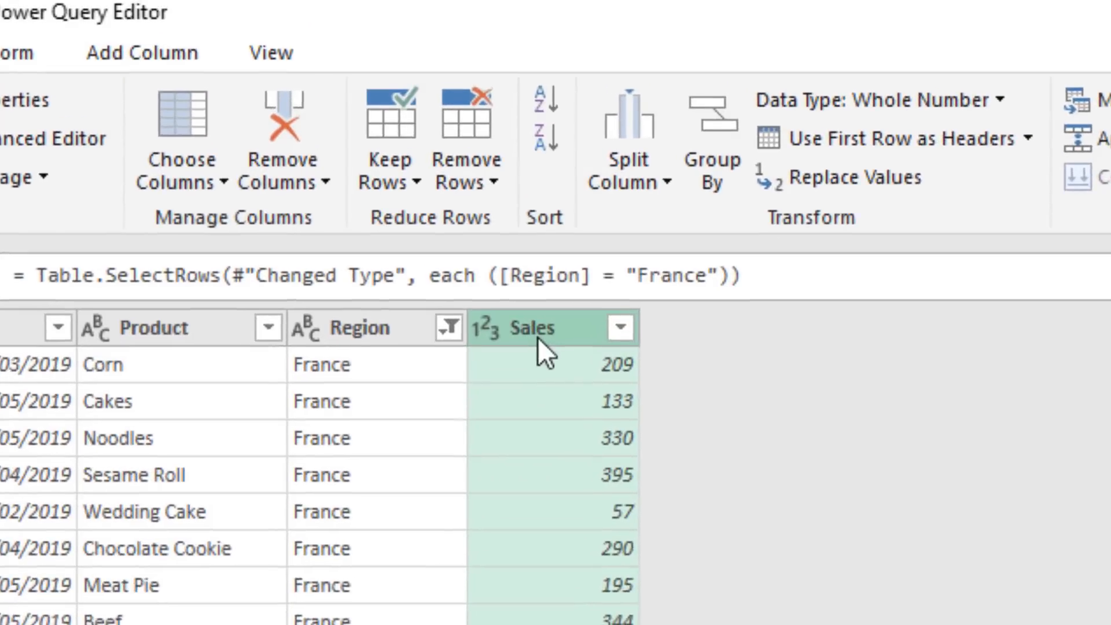
mouse_move(543, 146)
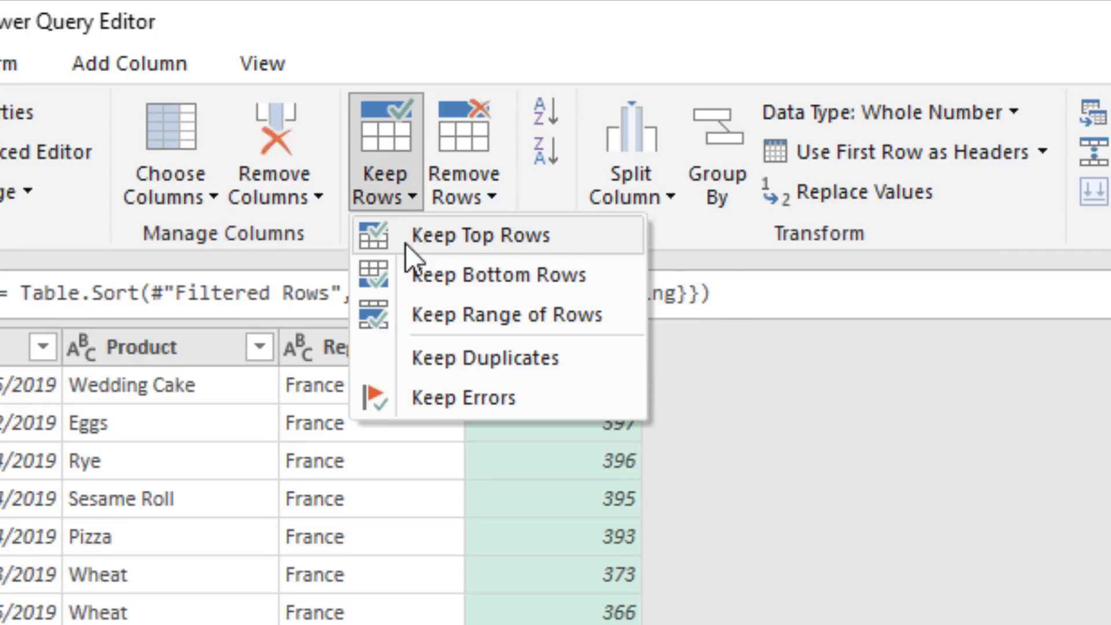
mouse_move(471, 235)
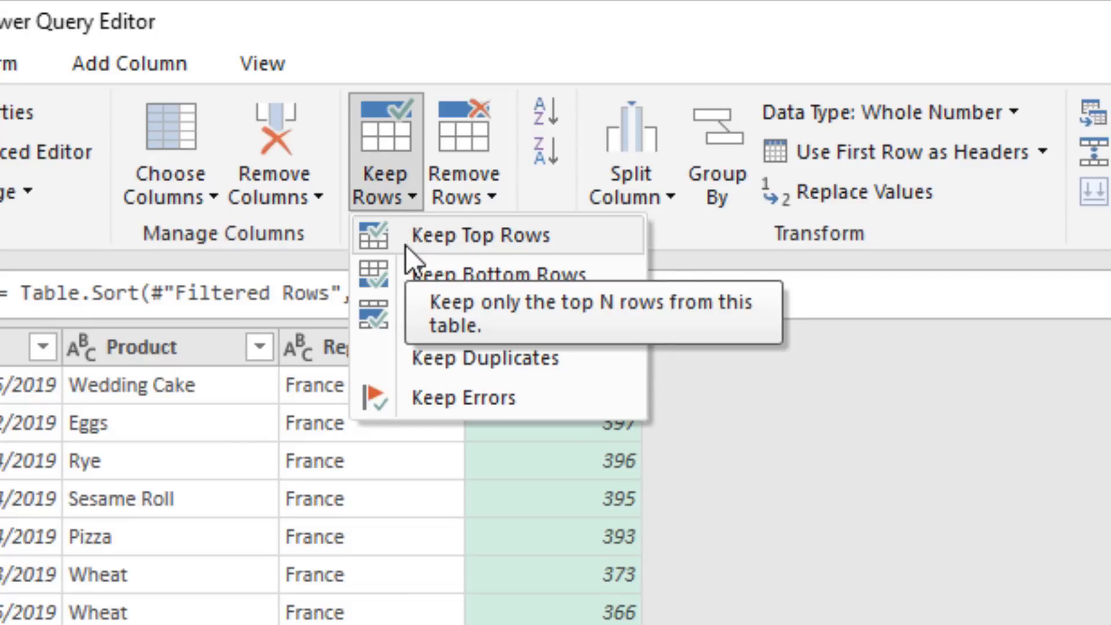
Keep only the top 10 rows after sorting Sales descending.
left_click(498, 235)
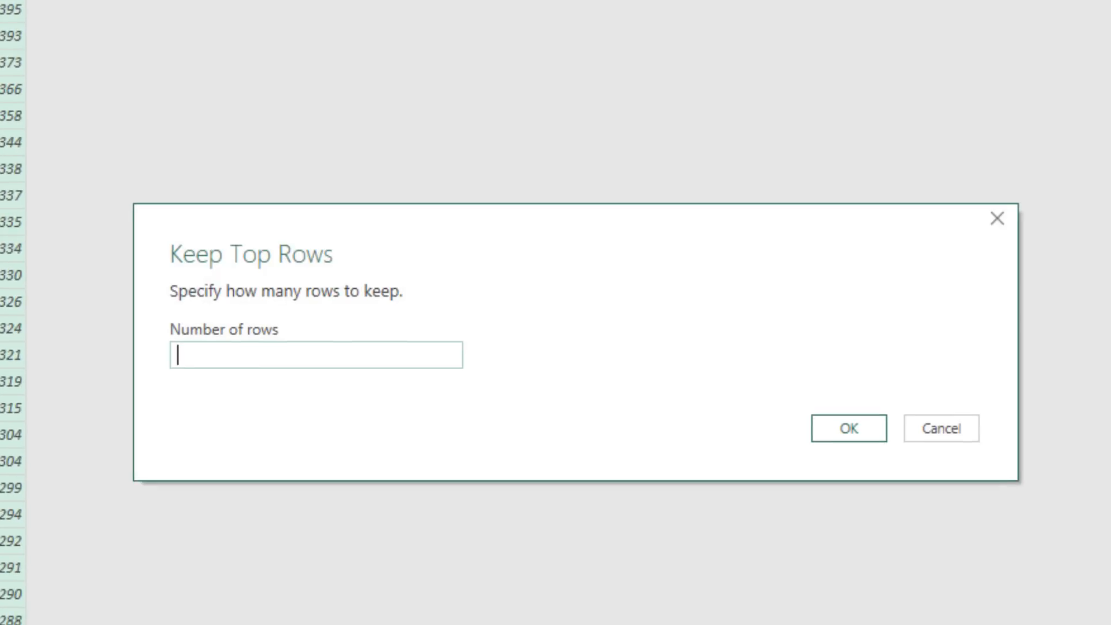
type("10")
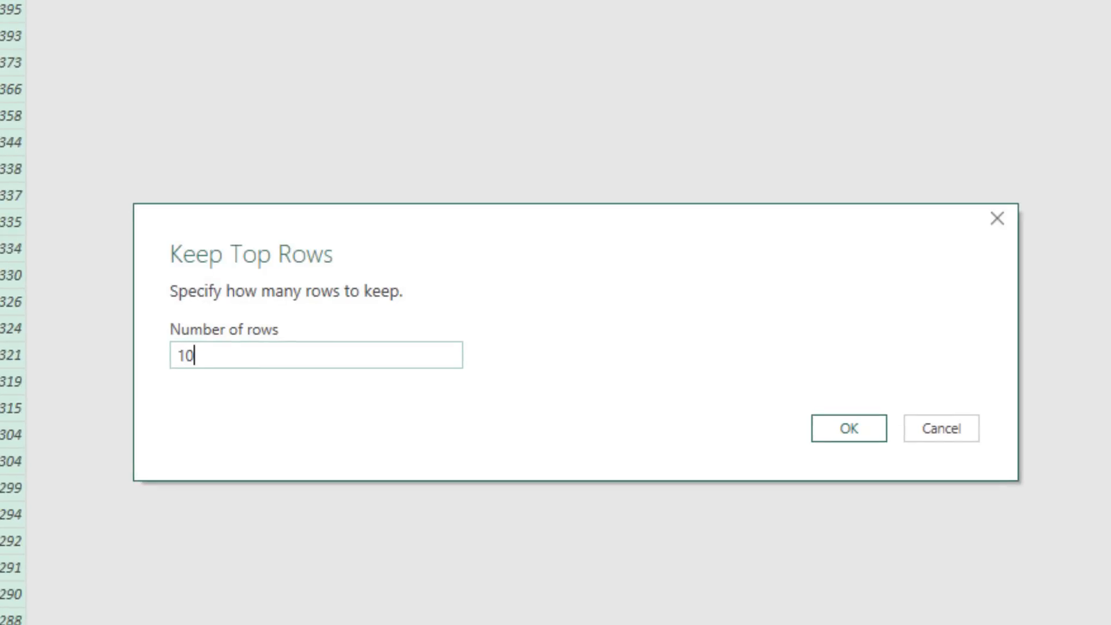
mouse_move(591, 260)
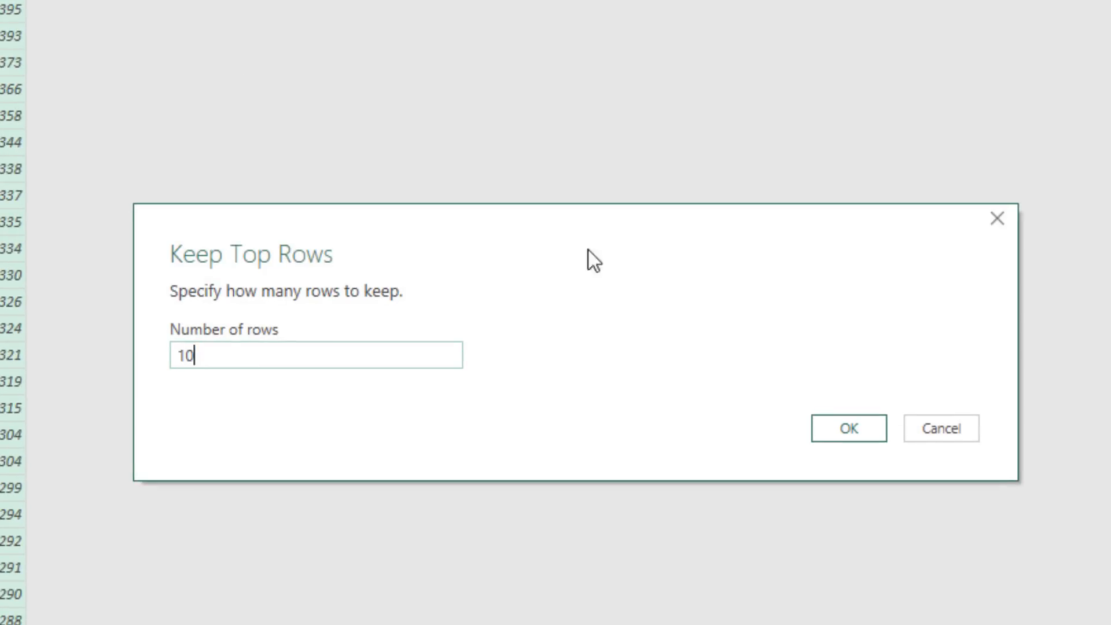
left_click(847, 428)
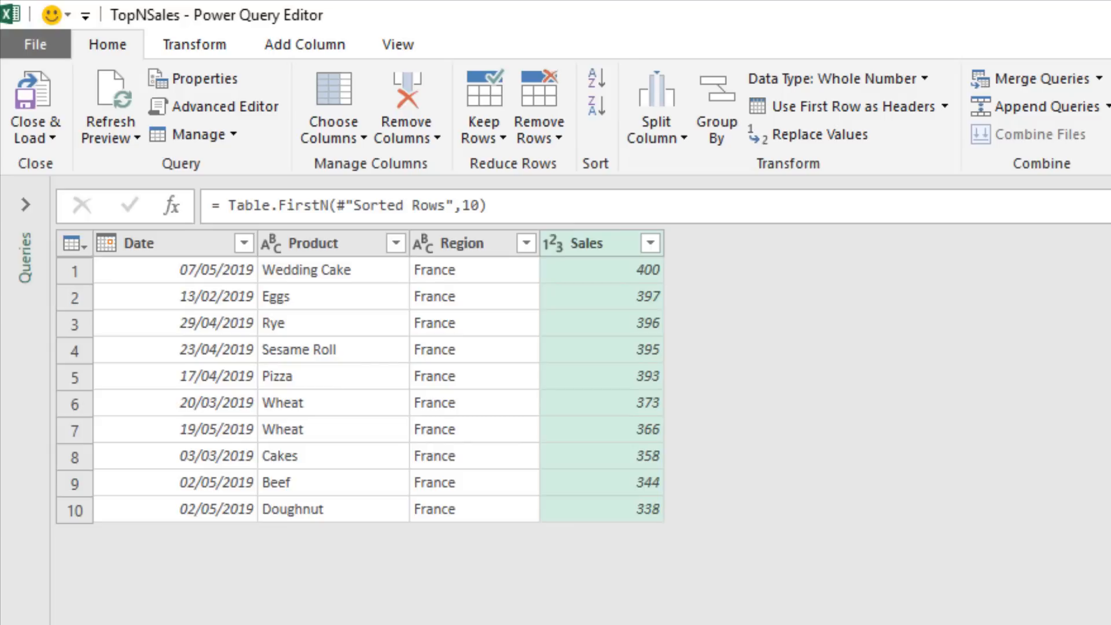
mouse_move(96, 175)
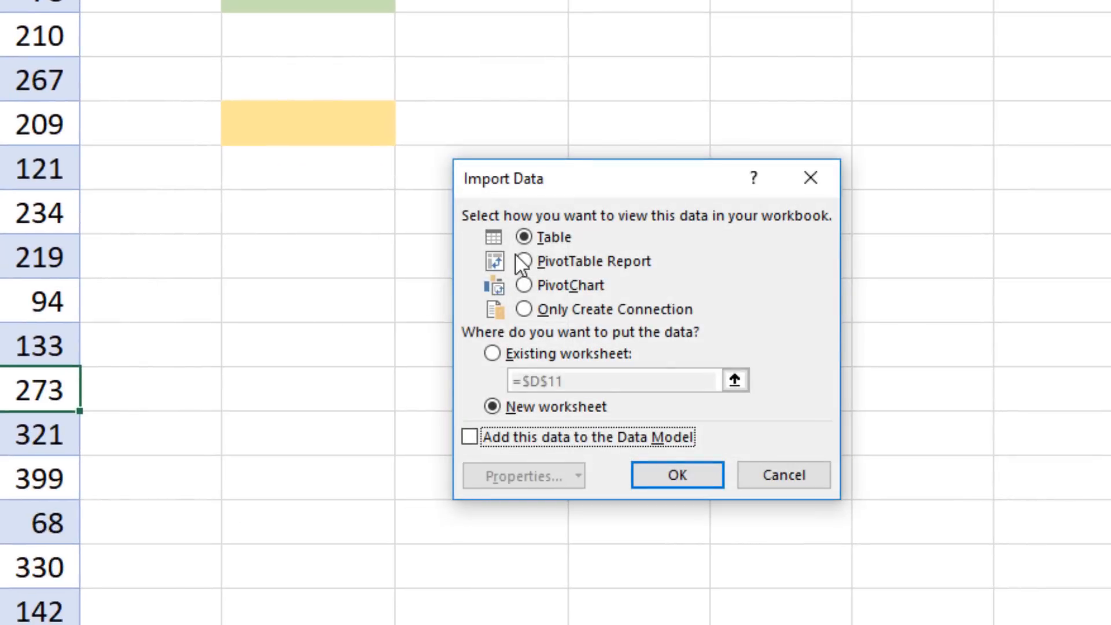
Load TopNSales as a table on the existing worksheet at cell H1.
left_click(492, 354)
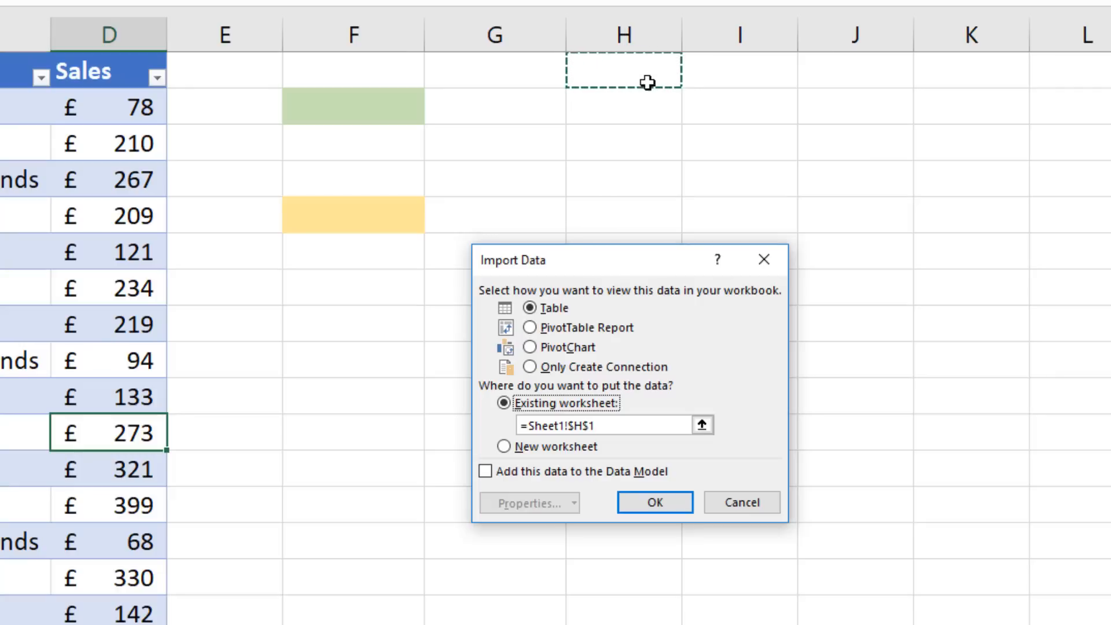
mouse_move(654, 501)
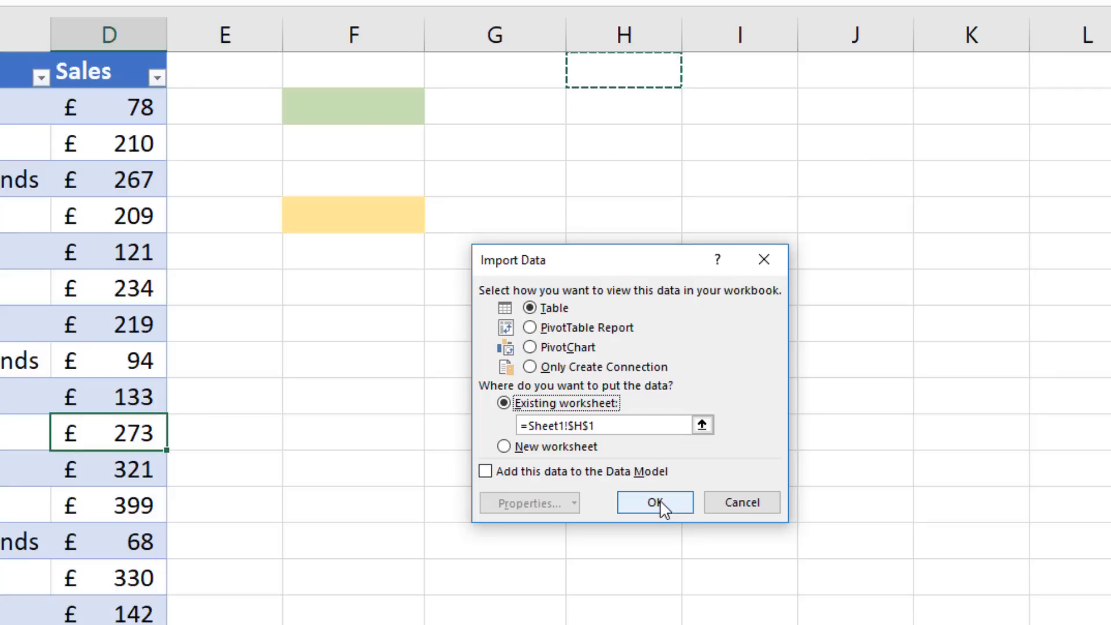
left_click(653, 503)
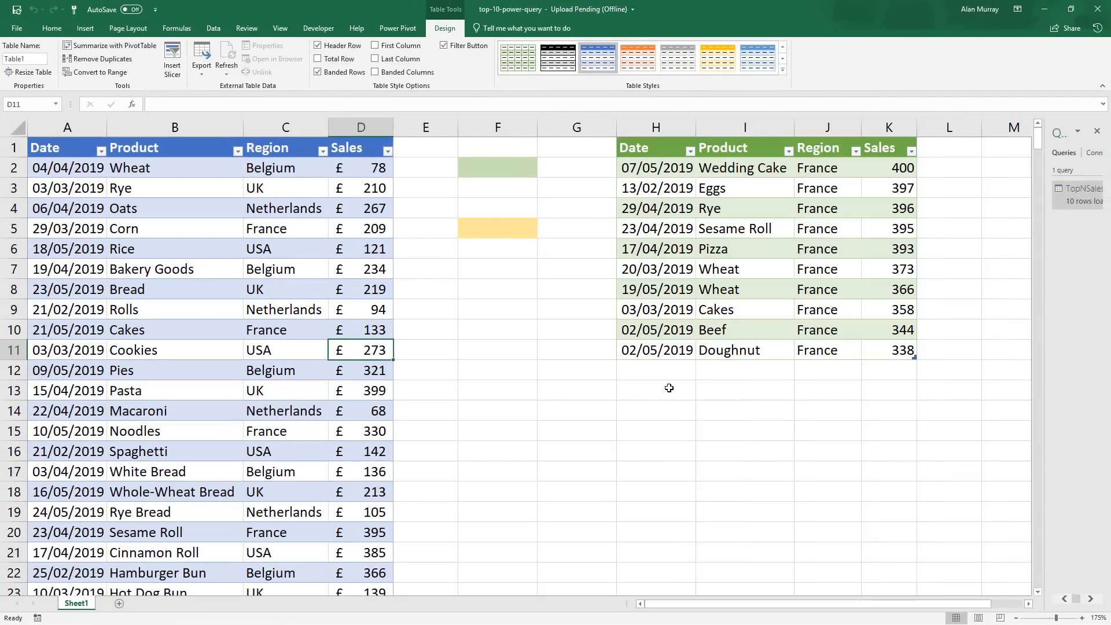
Change Corn's sales in D5 to 500 and refresh so TopNSales updates.
left_click(51, 28)
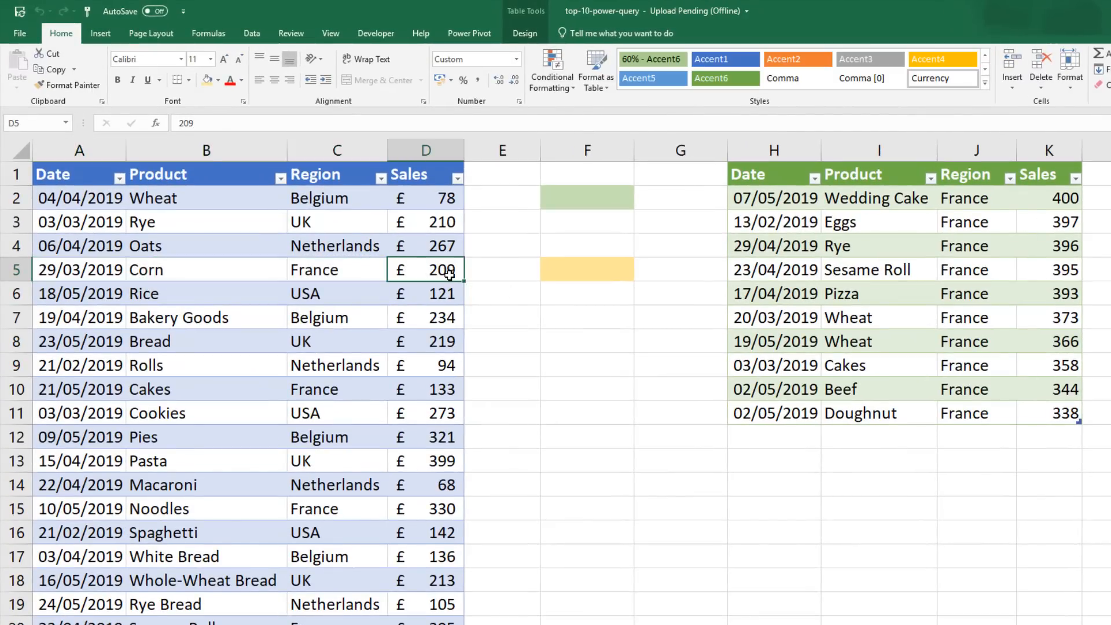
type("500")
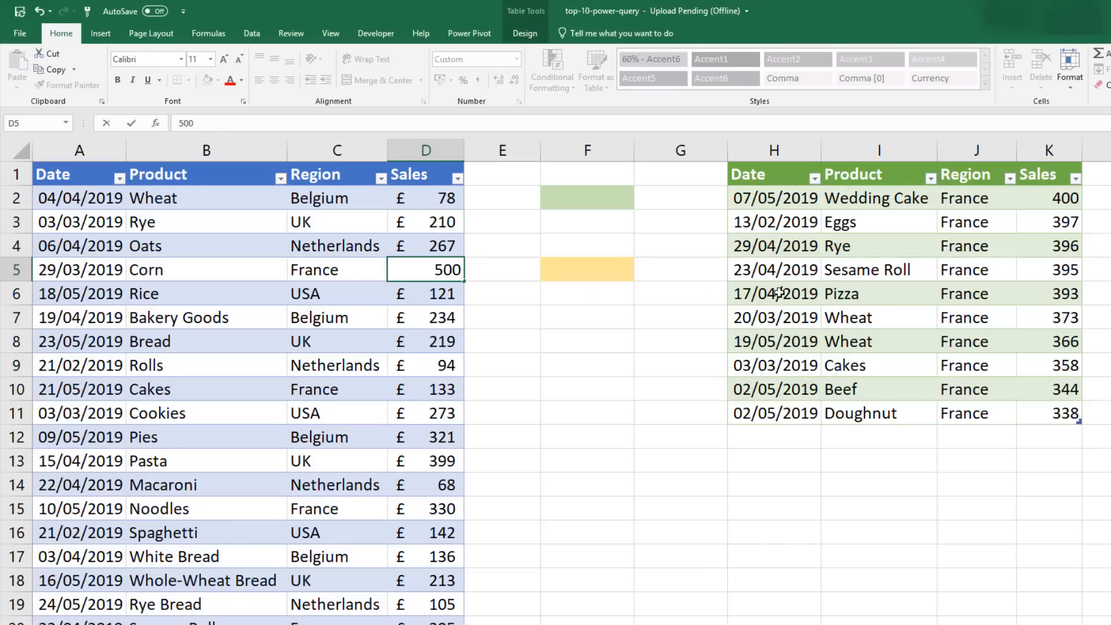
mouse_move(710, 314)
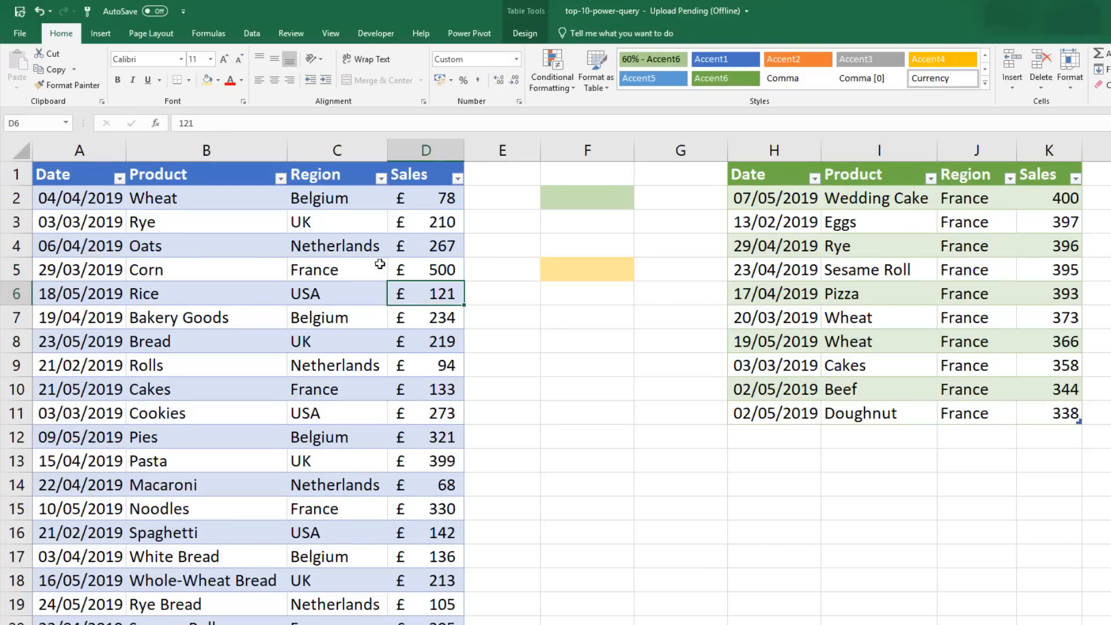
left_click(251, 34)
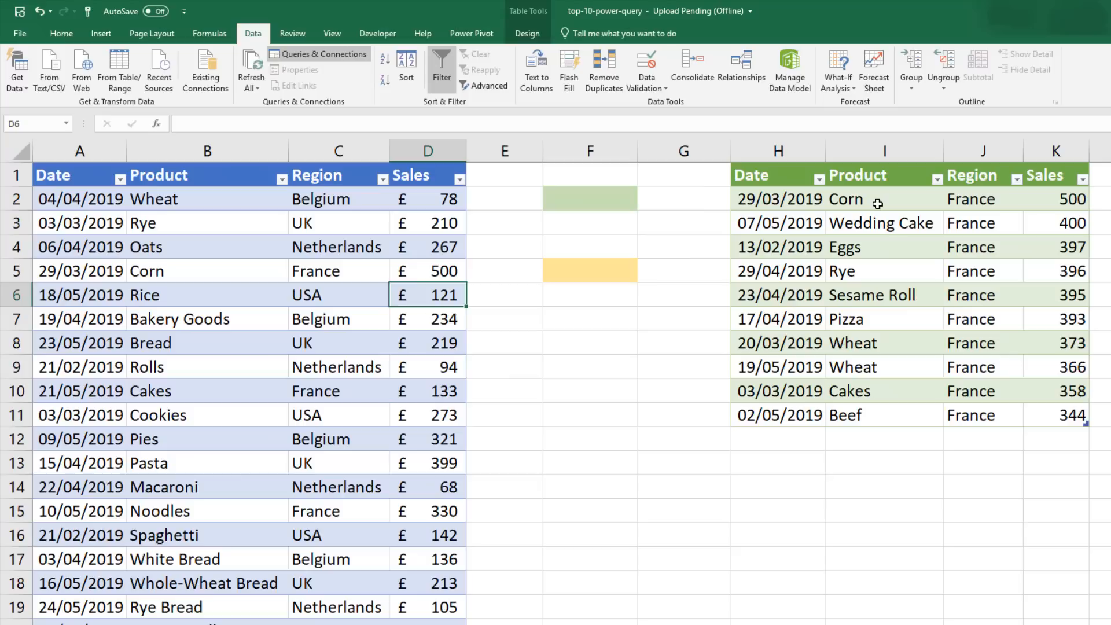
mouse_move(947, 334)
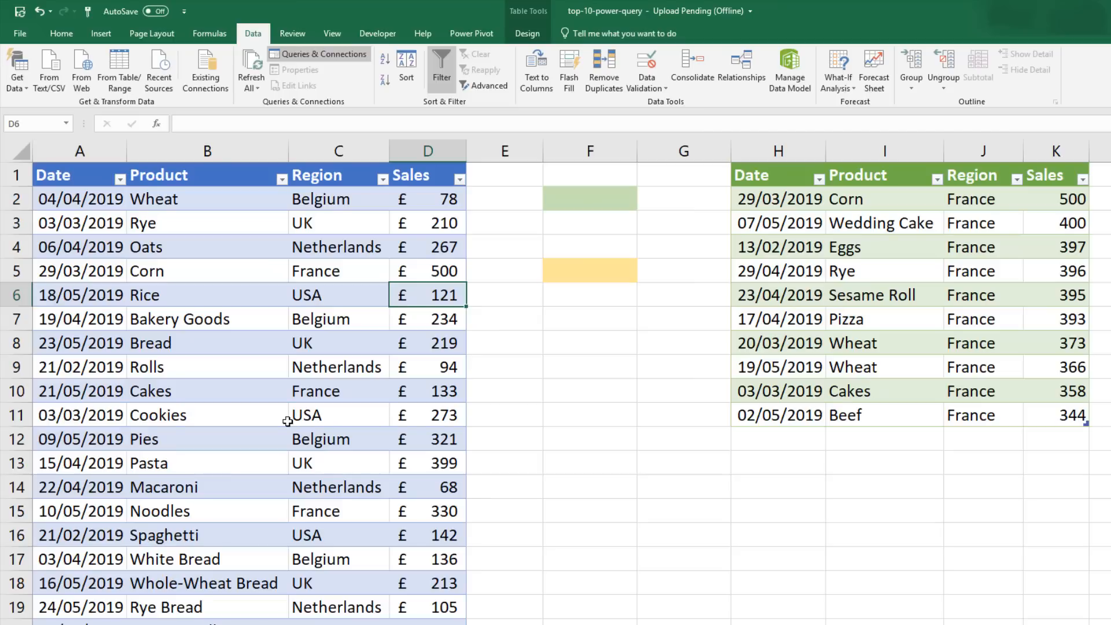
mouse_move(984, 349)
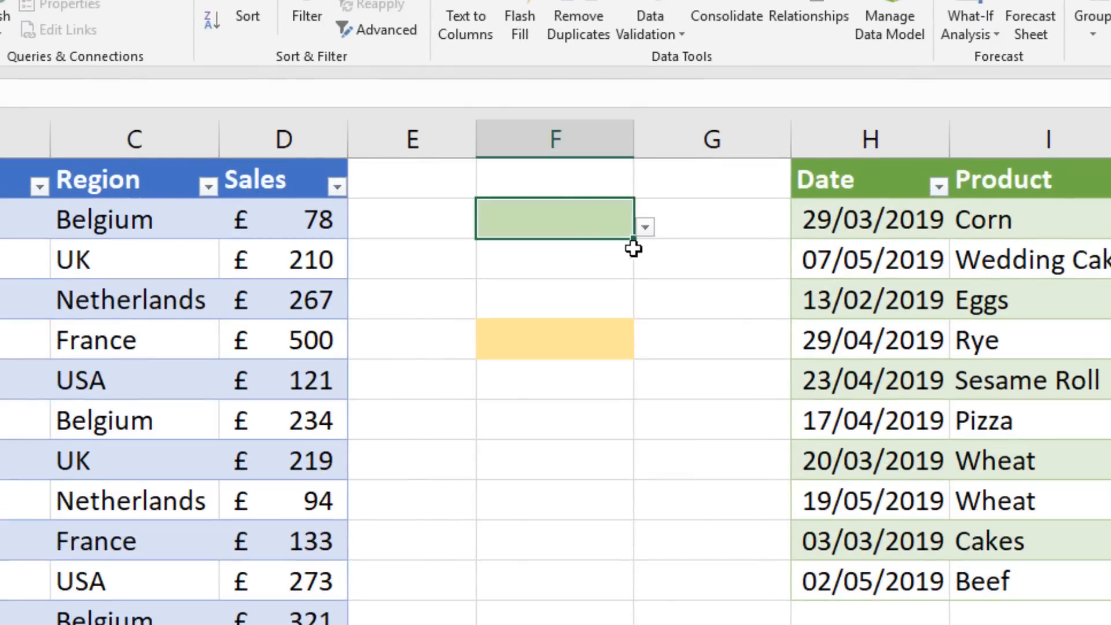
Choose Netherlands from F2's dropdown and enter 5 in F5.
left_click(642, 227)
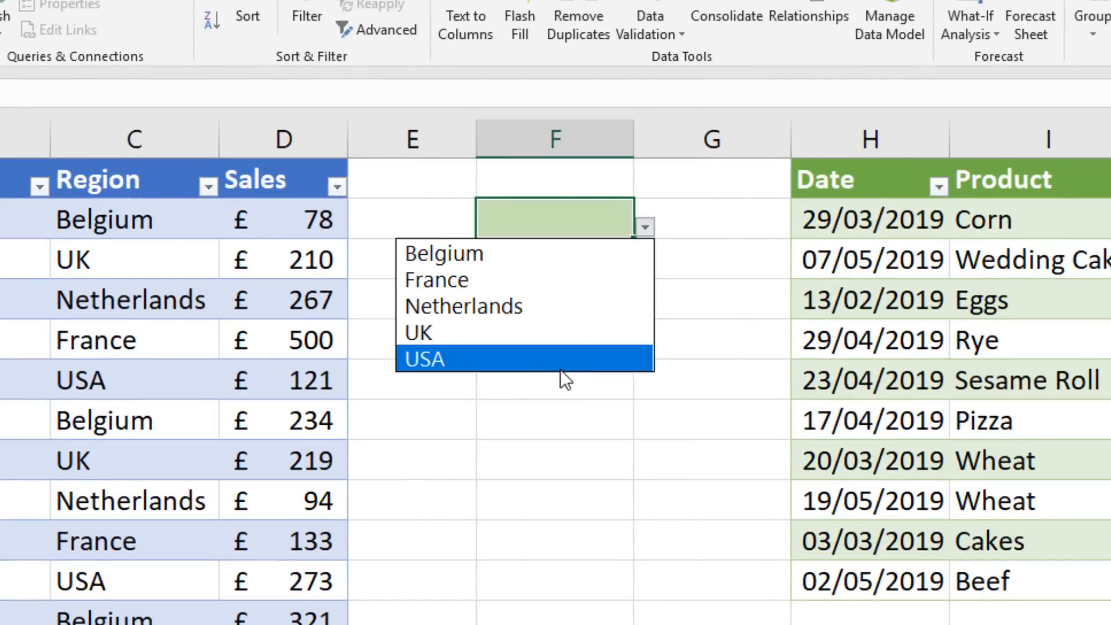
left_click(463, 305)
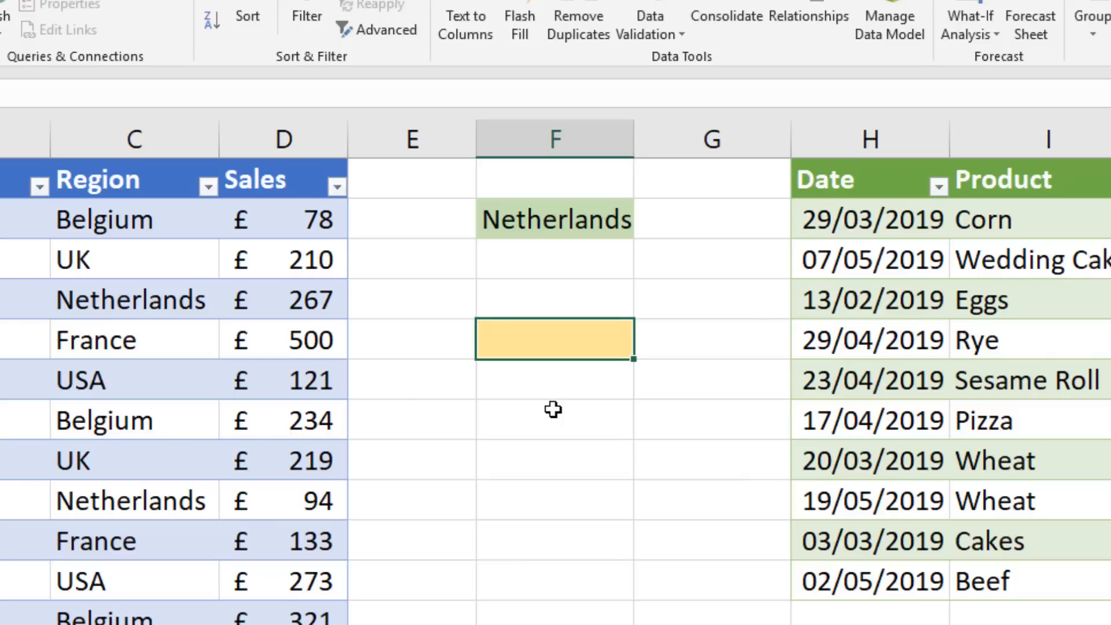
type("5")
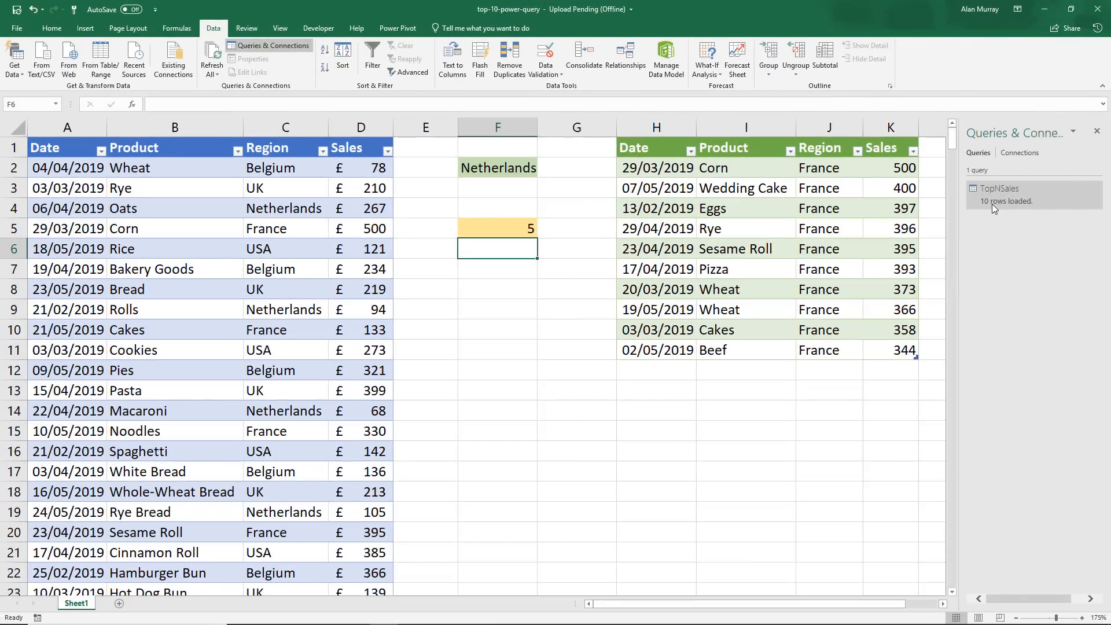
left_click(999, 189)
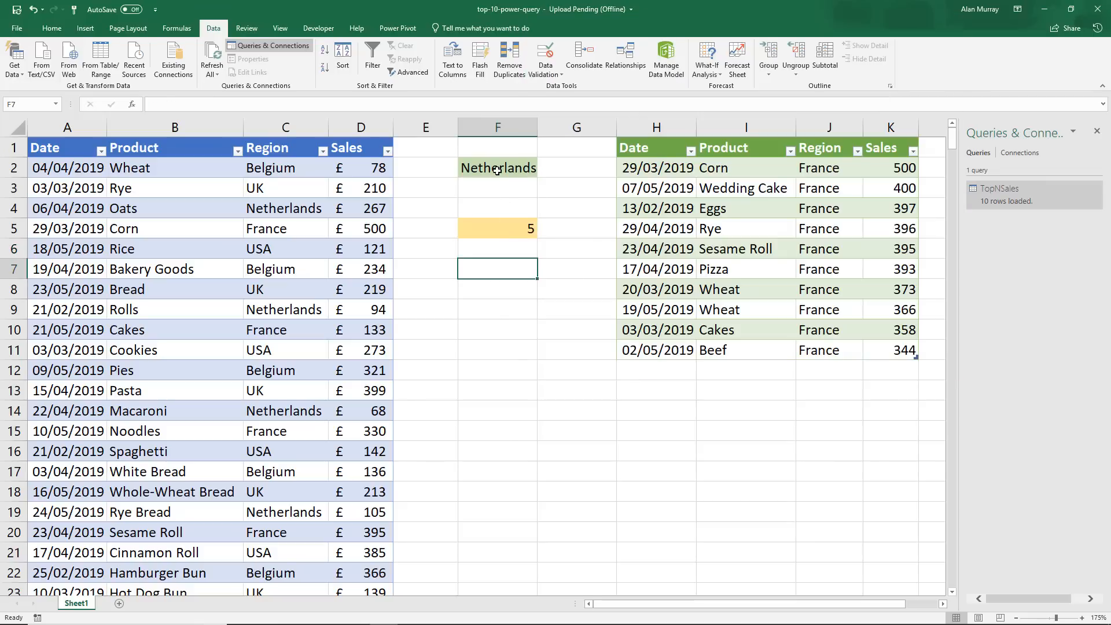
mouse_move(498, 171)
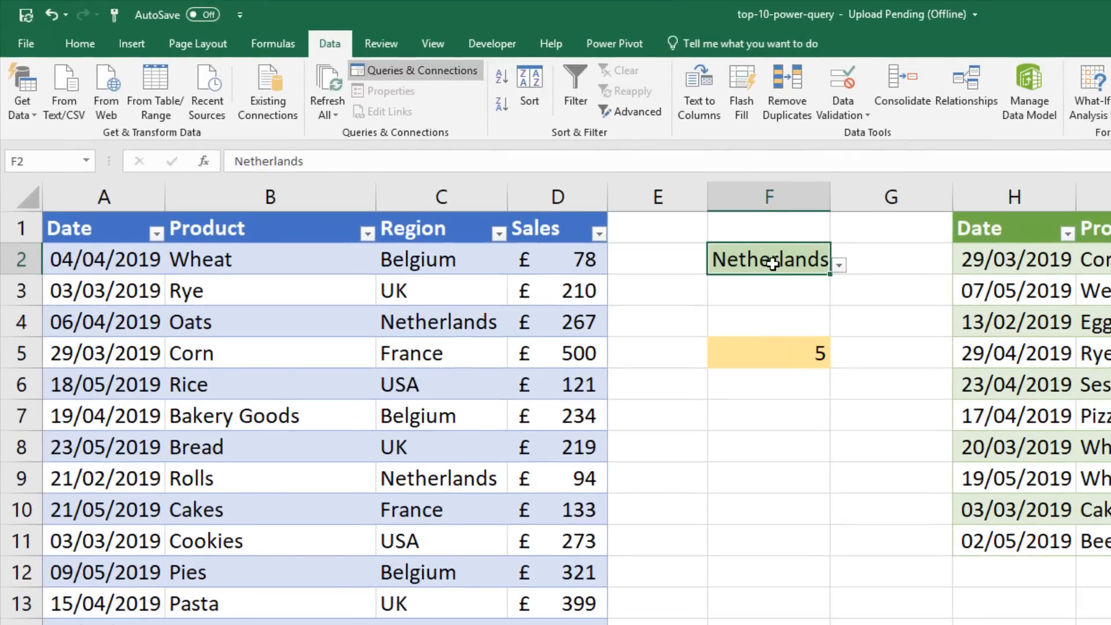
mouse_move(345, 58)
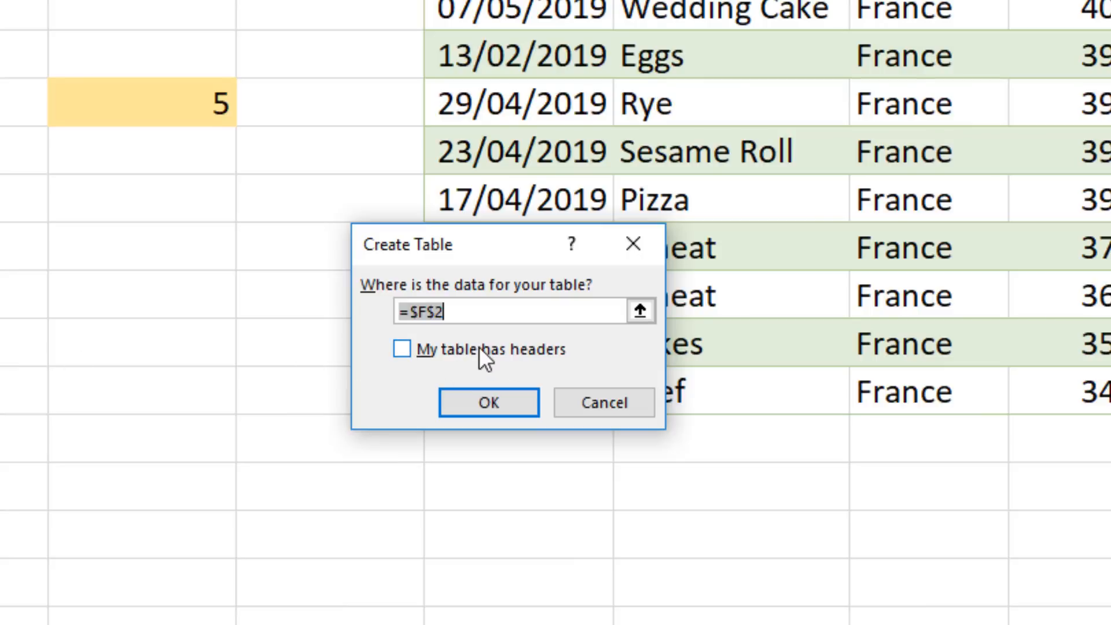
Confirm creating a headerless table from cell F2, opening it as query Table3.
left_click(487, 401)
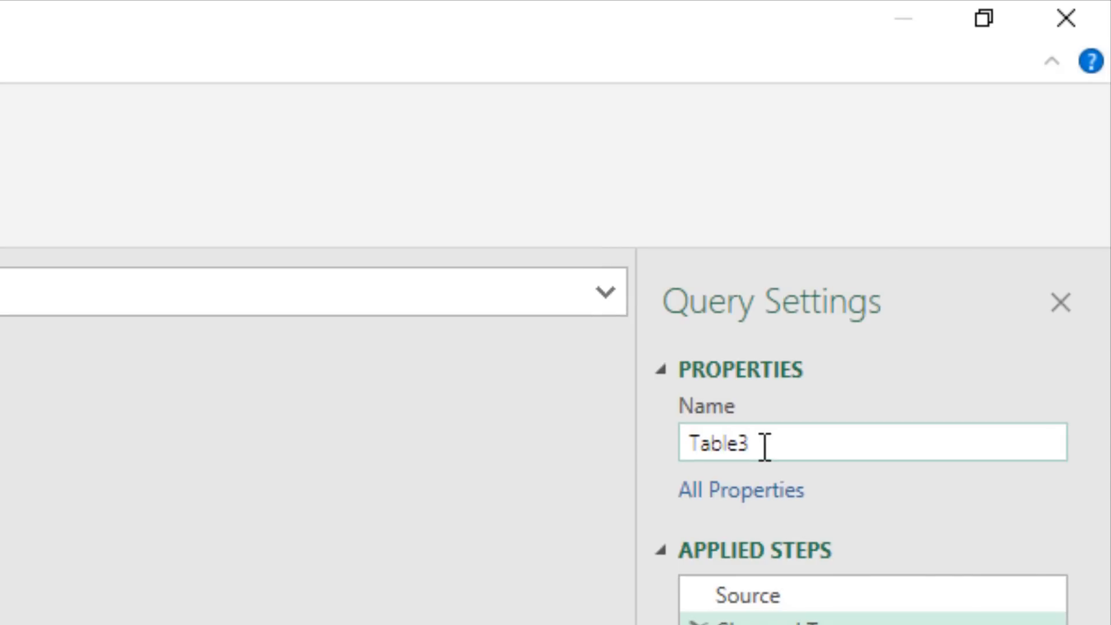
Rename the query to country and drill down to the single value Netherlands.
double_click(714, 445)
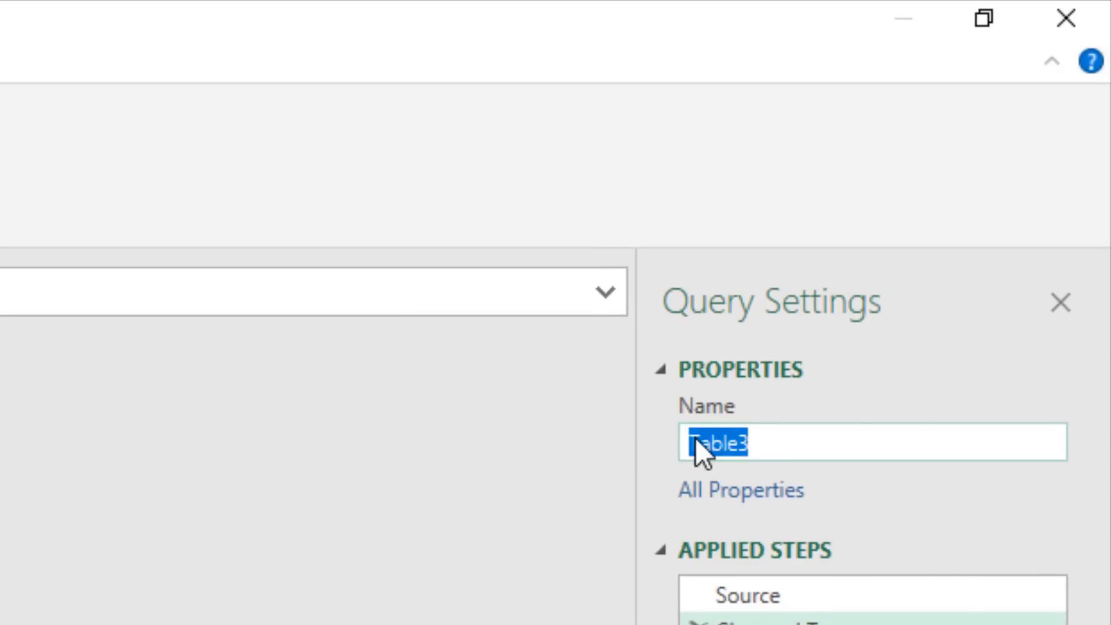
type("country")
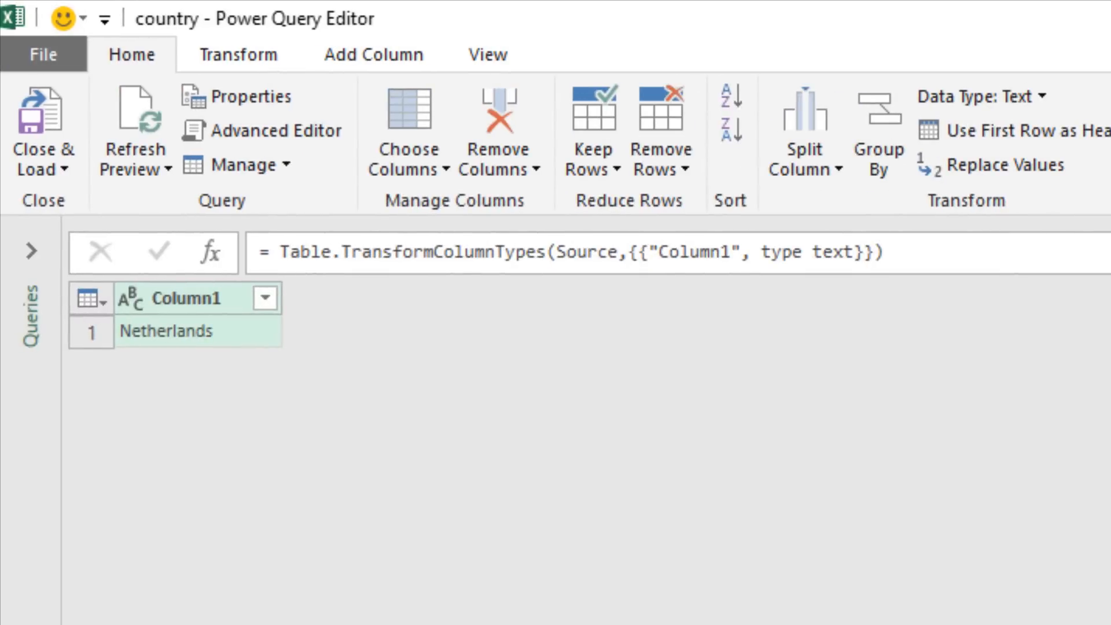
right_click(167, 331)
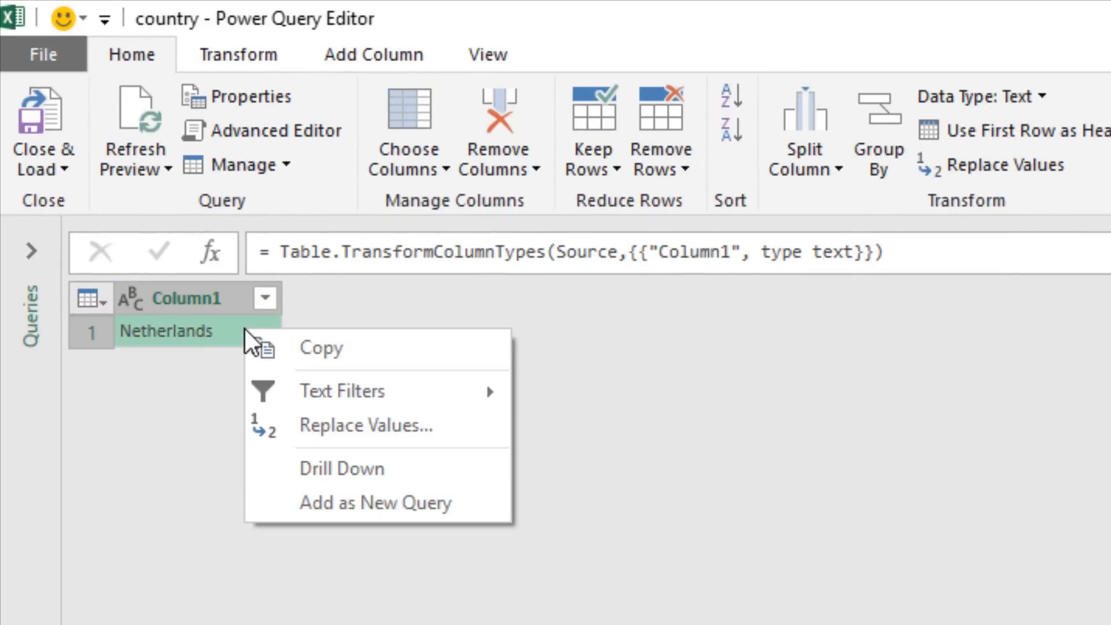
mouse_move(340, 469)
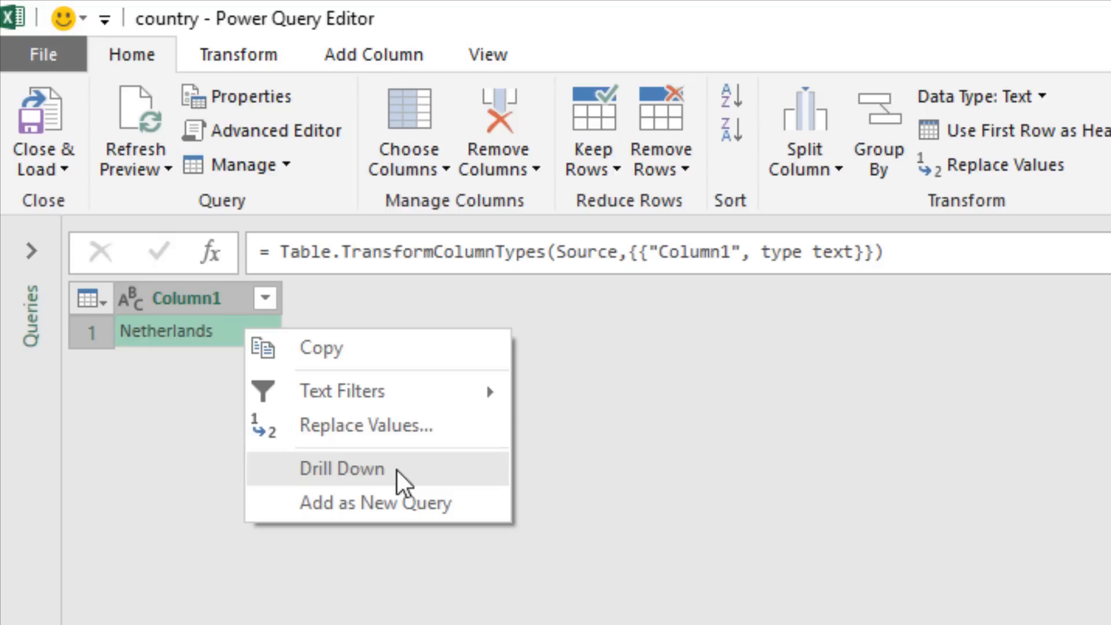
left_click(340, 468)
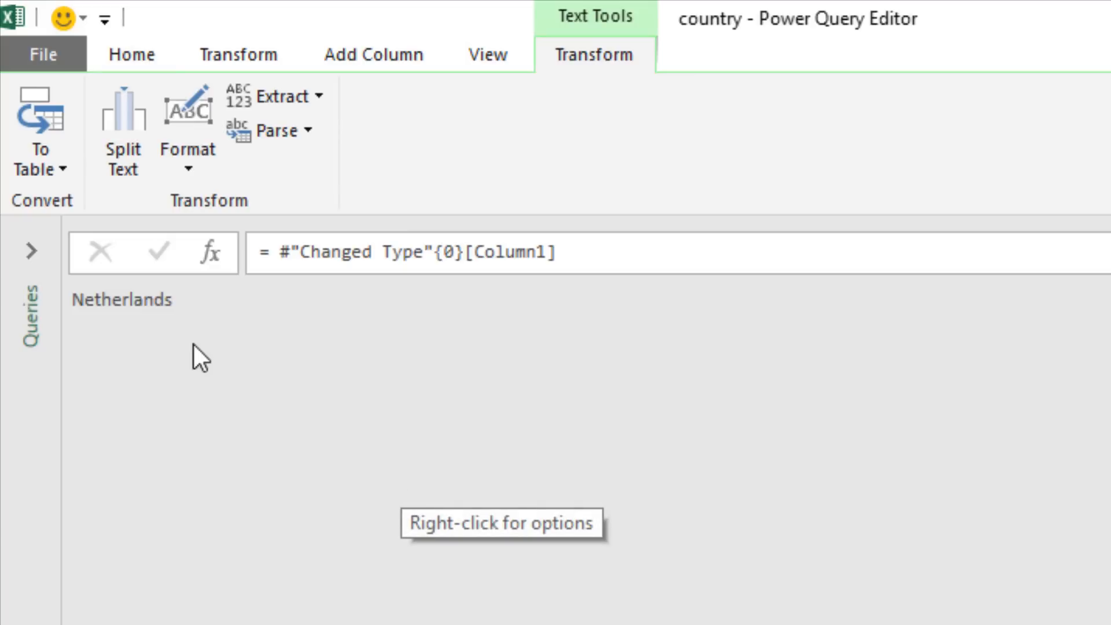
mouse_move(217, 351)
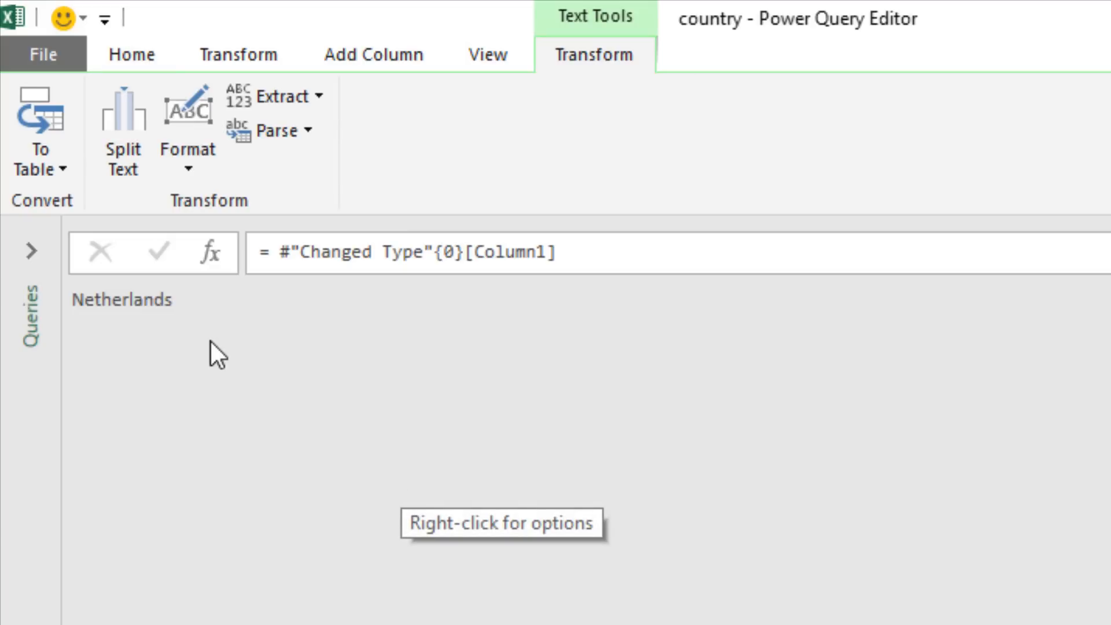
mouse_move(181, 173)
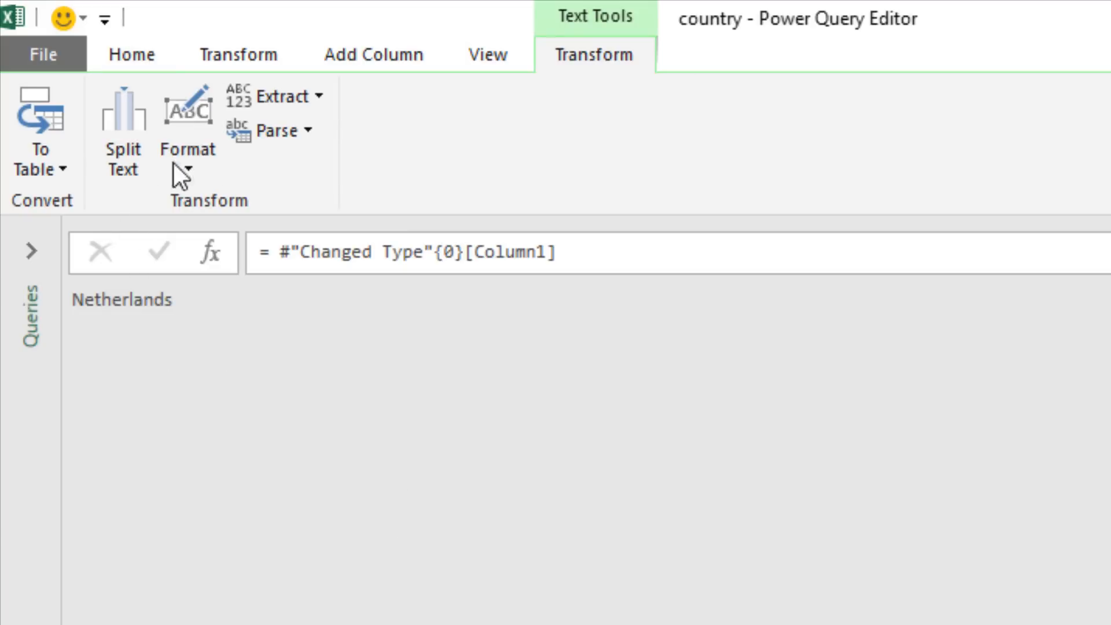
Load the country query via Close & Load To… as Only Create Connection, then select the count cell F5.
left_click(131, 55)
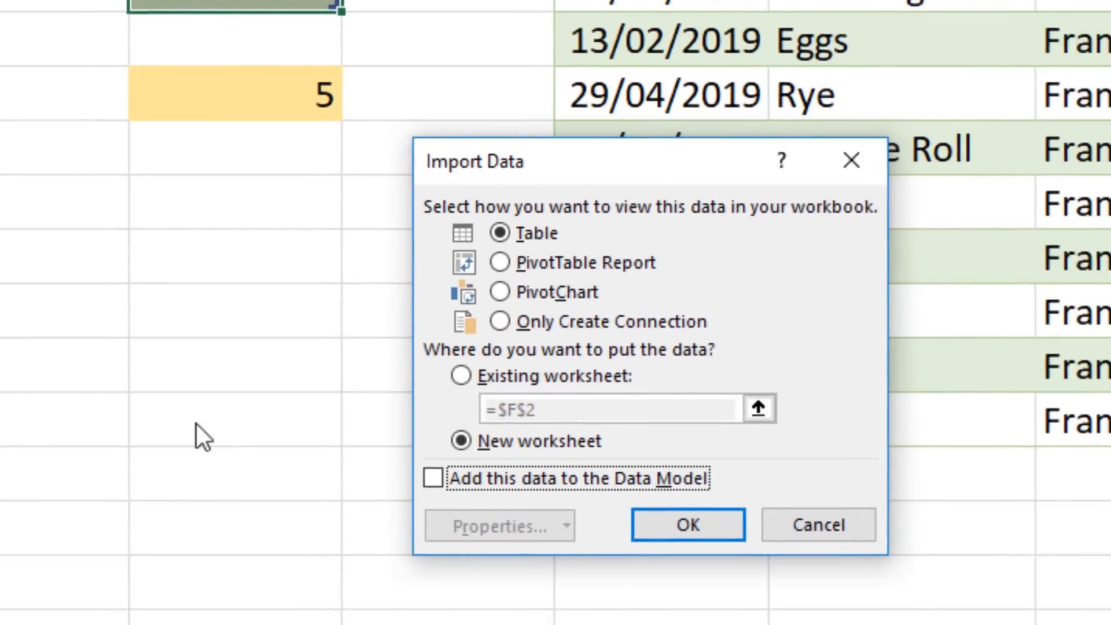
left_click(500, 320)
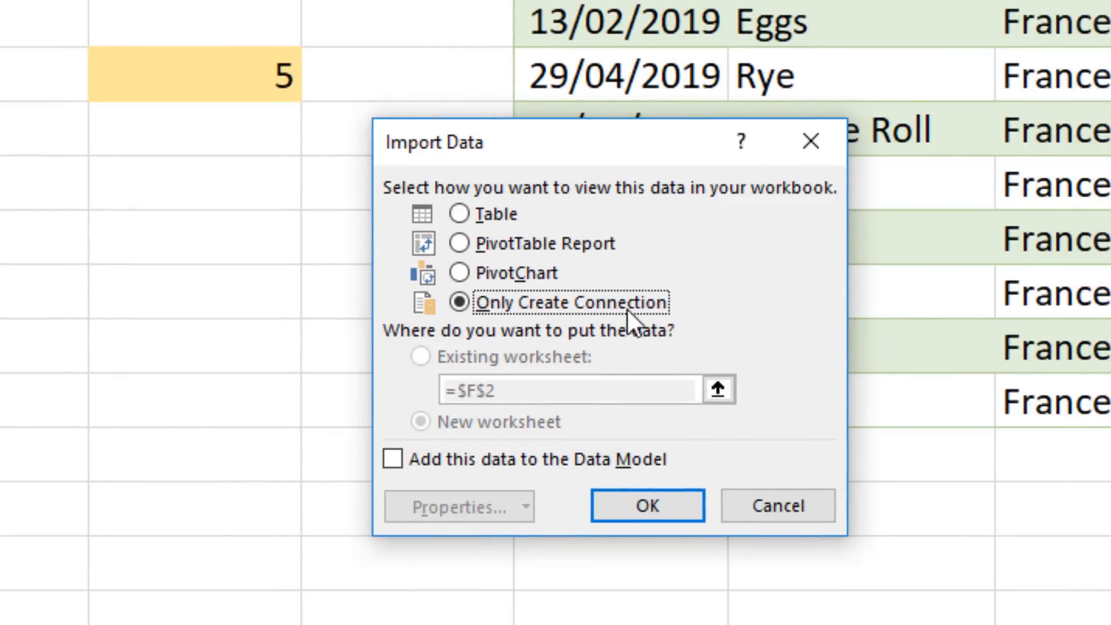
left_click(460, 302)
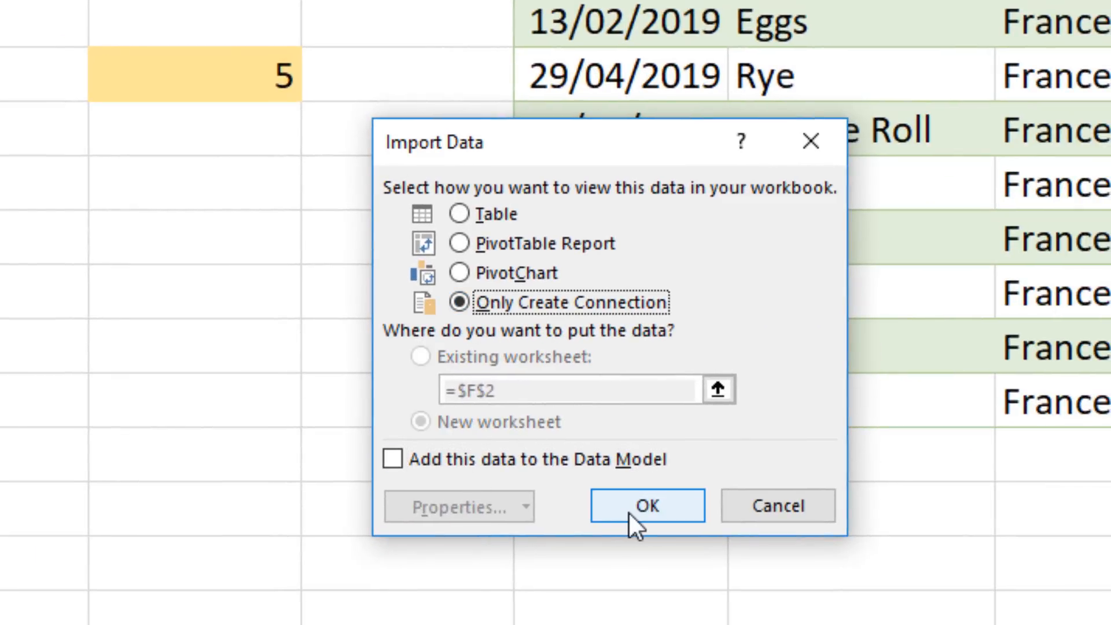
left_click(645, 506)
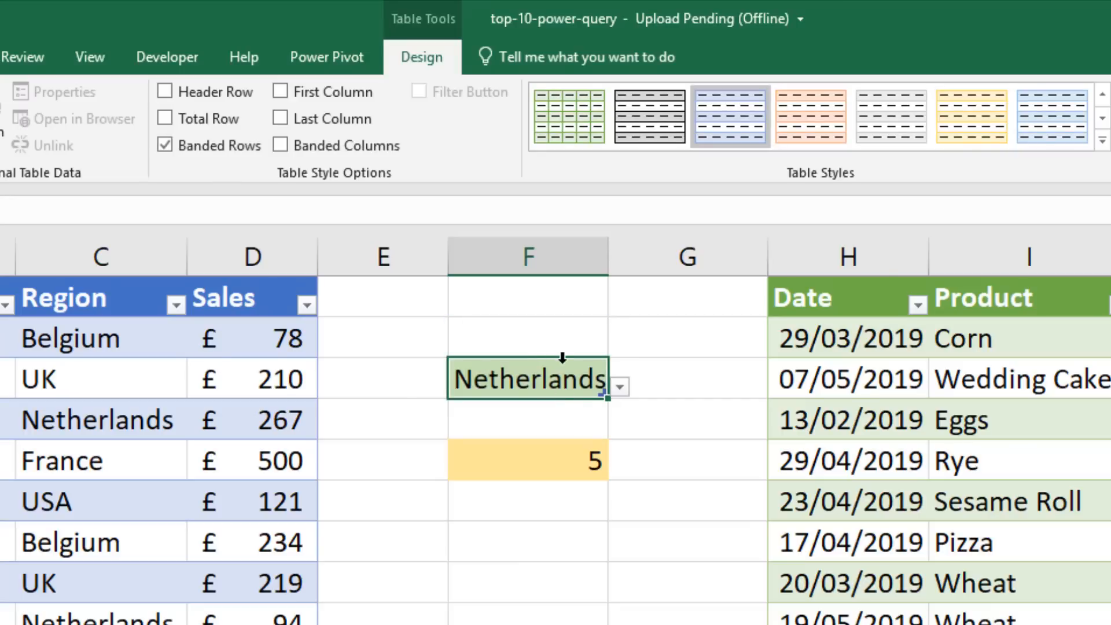
mouse_move(544, 465)
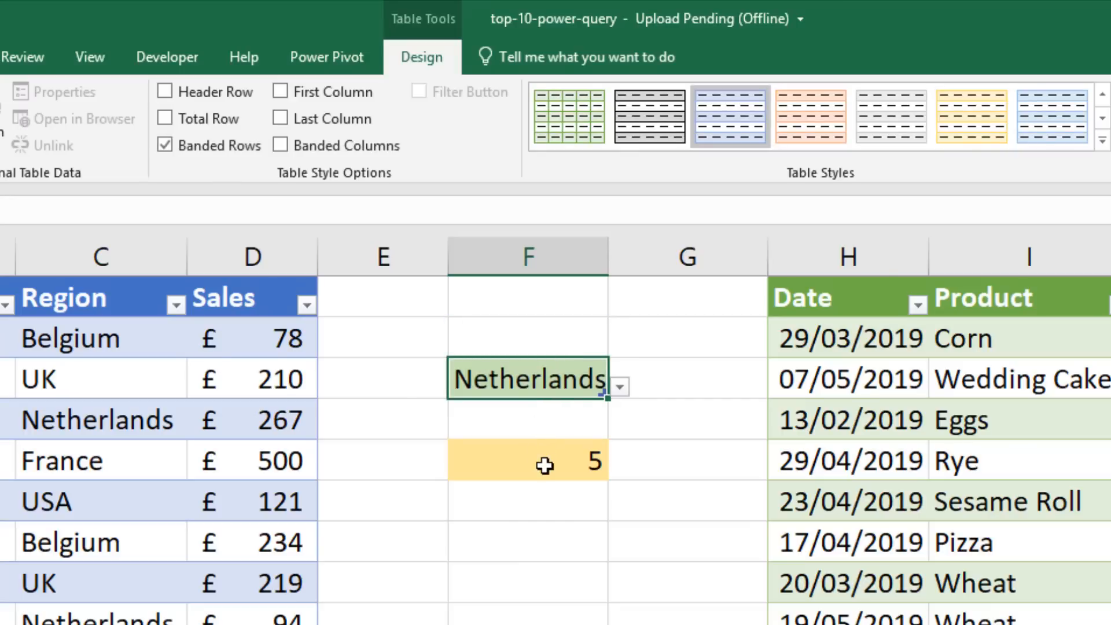
right_click(528, 461)
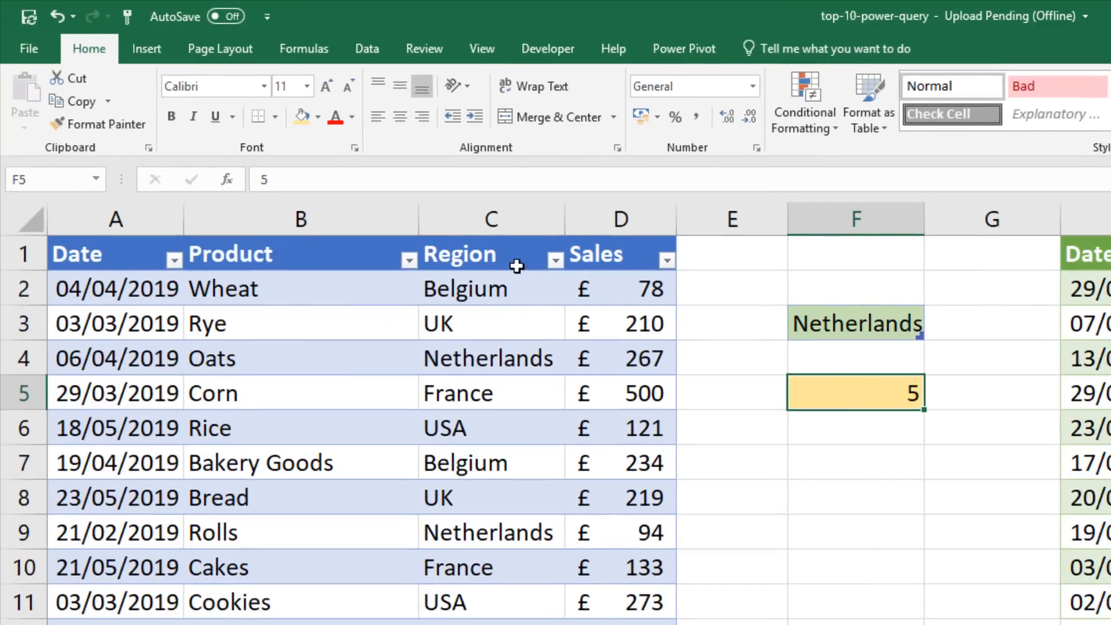
Create a query from cell F5 (value 5) via Data > From Table/Range without headers.
left_click(367, 49)
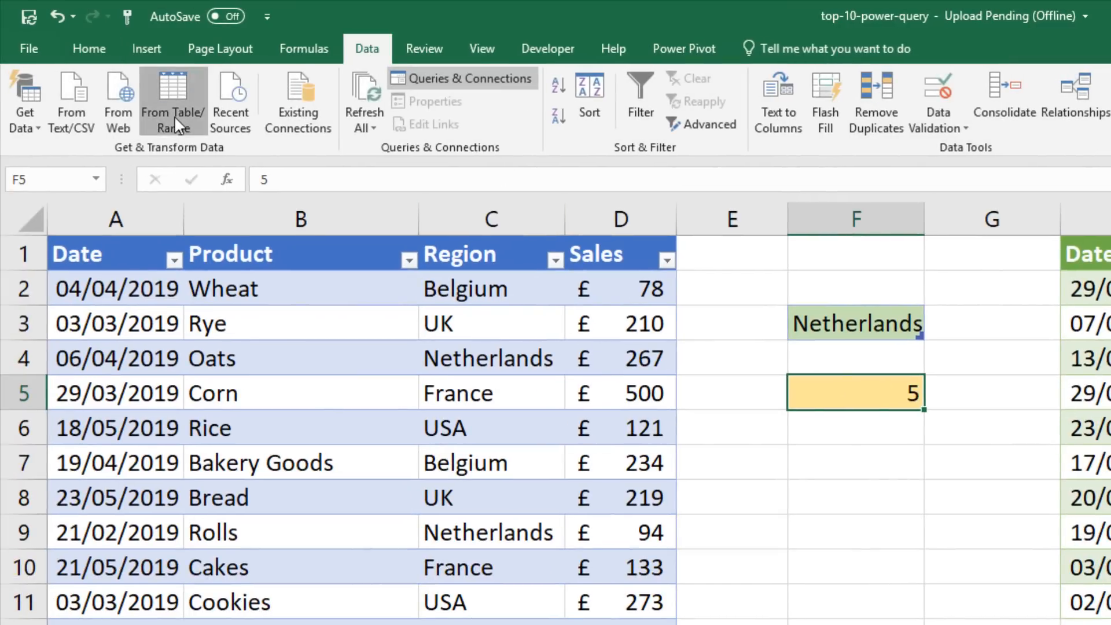
left_click(167, 99)
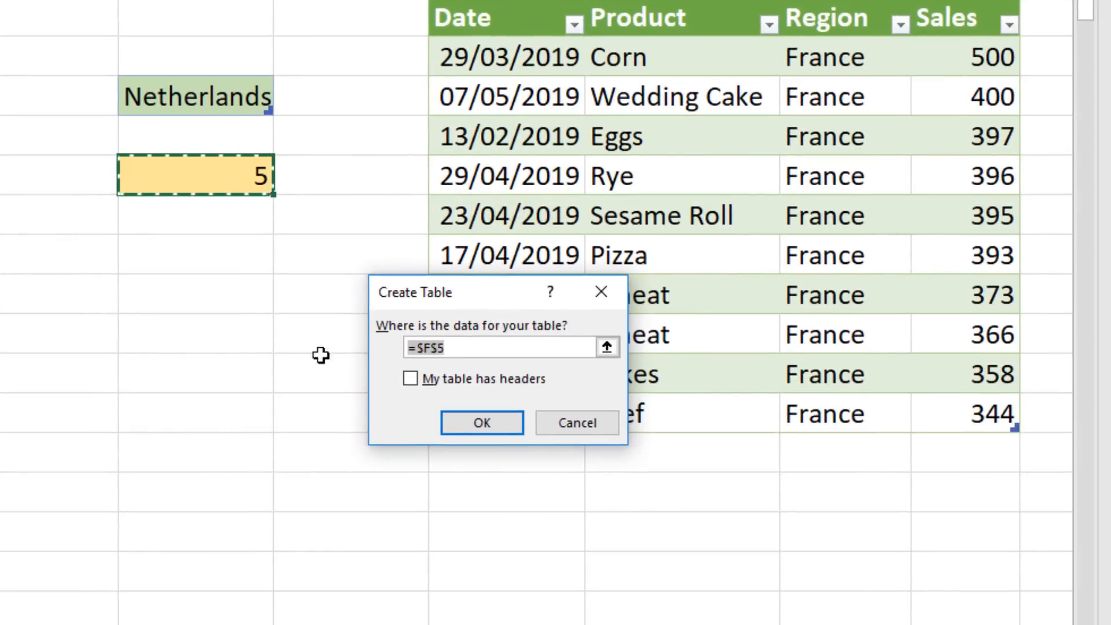
left_click(481, 422)
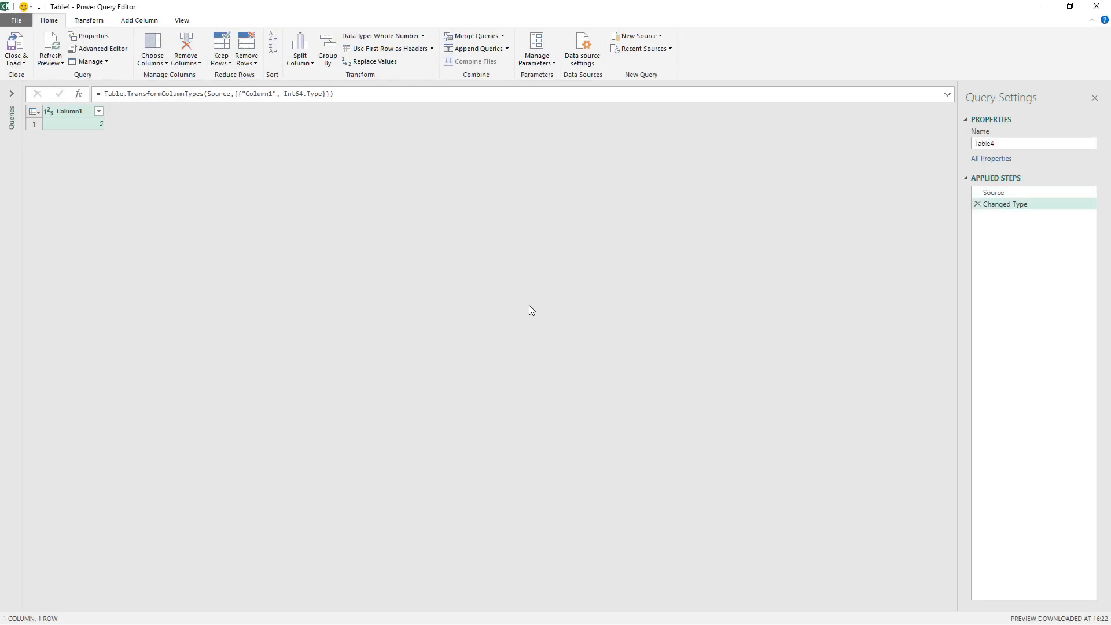
mouse_move(533, 226)
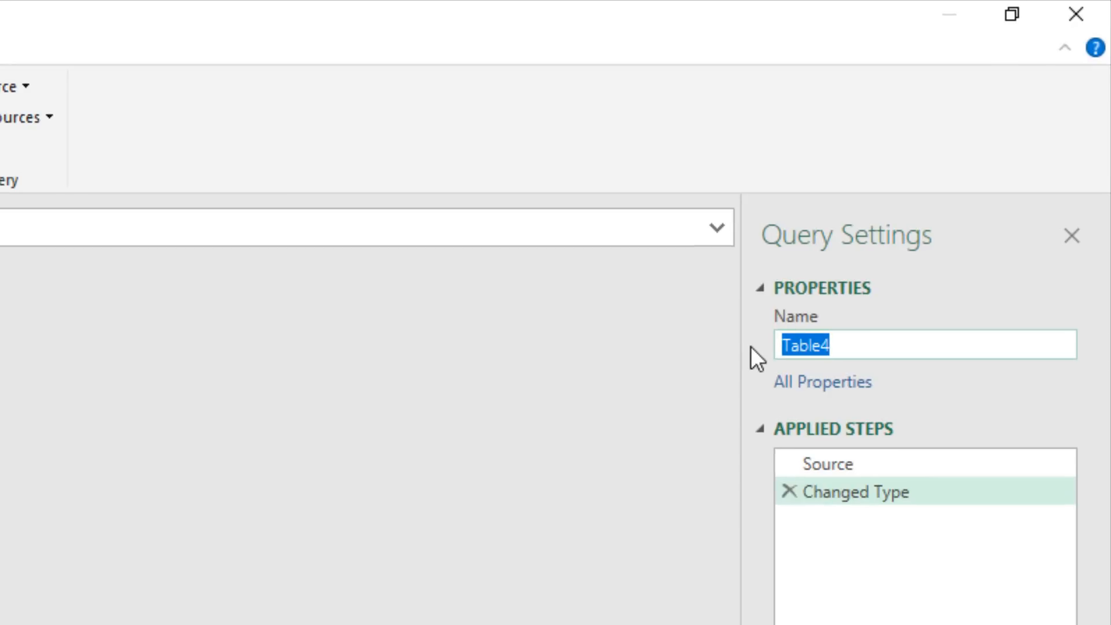
Name the query TopN and drill down to the bare number 5.
type("Top")
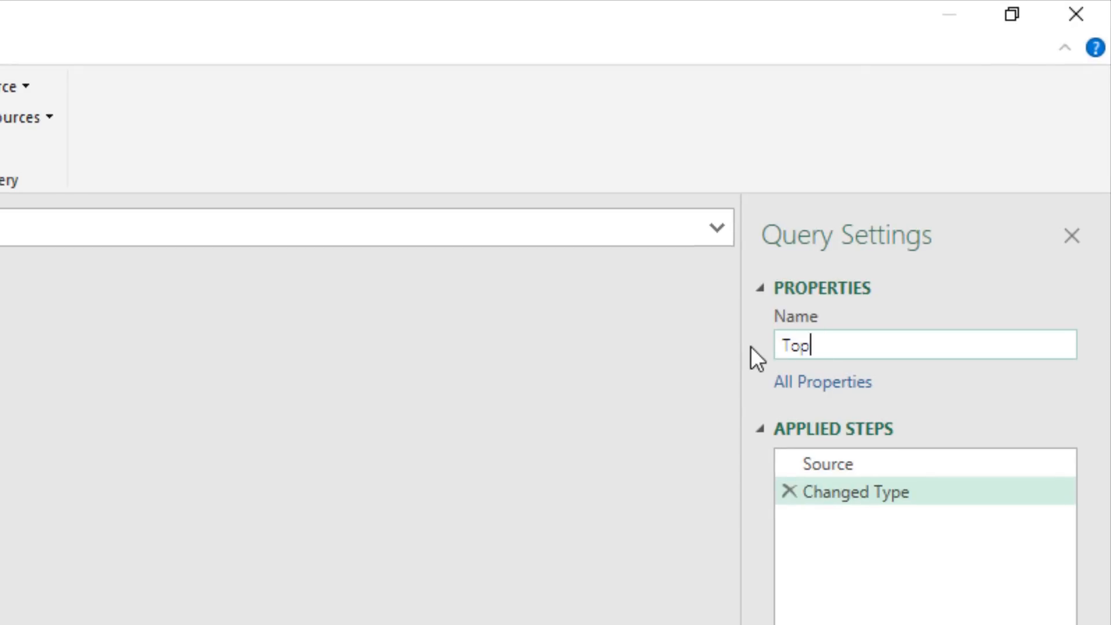
type("N")
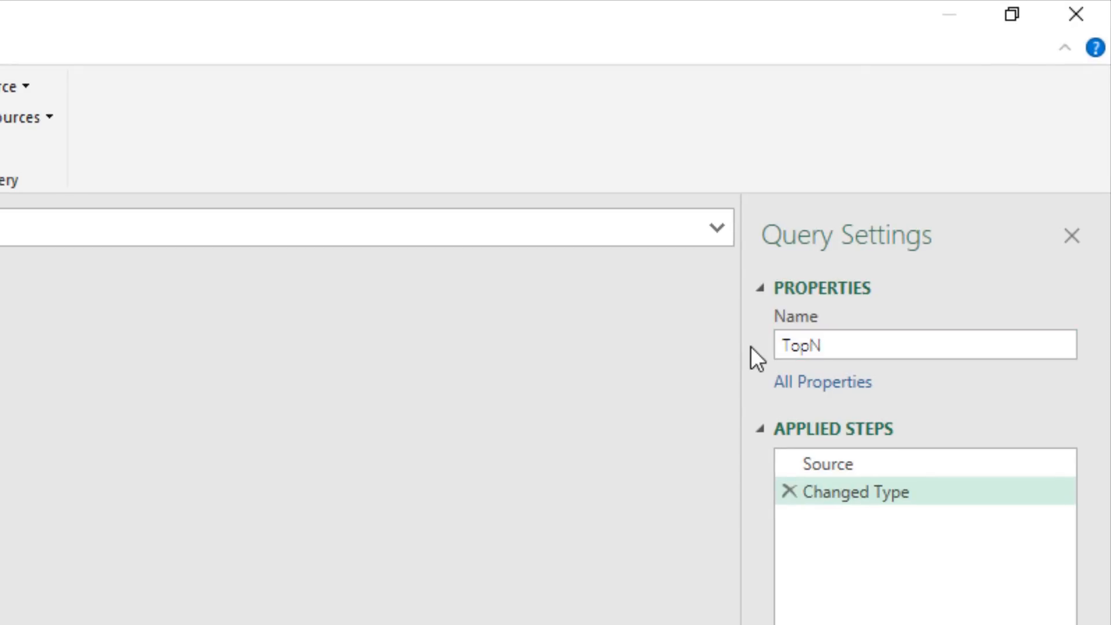
right_click(163, 299)
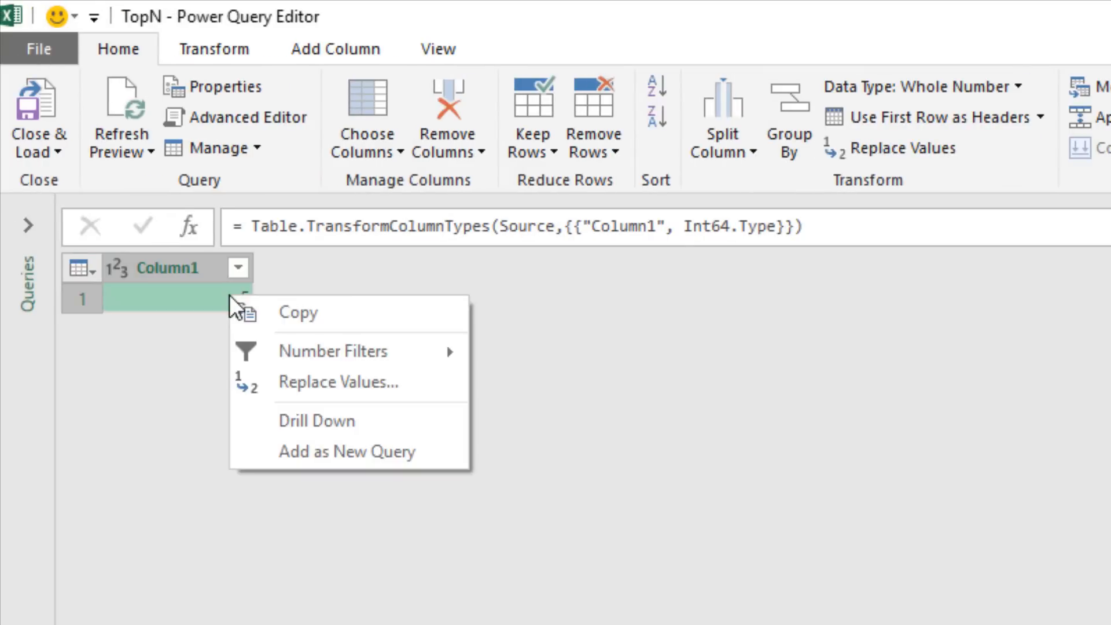
left_click(316, 419)
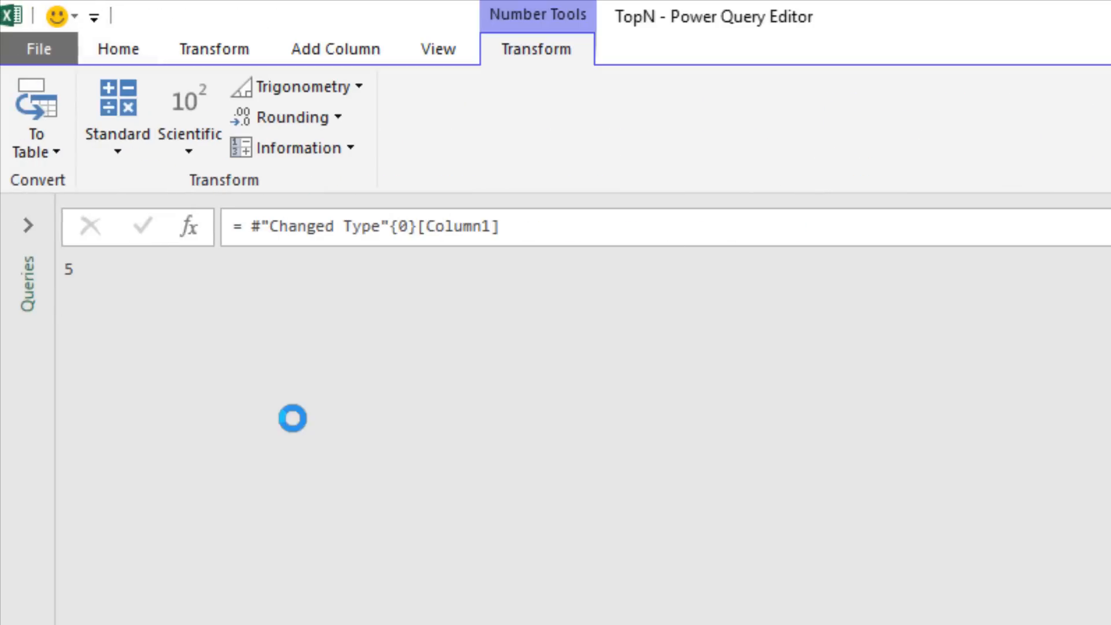
Load TopN as a connection only and hide the Column1 header of the count table.
left_click(118, 49)
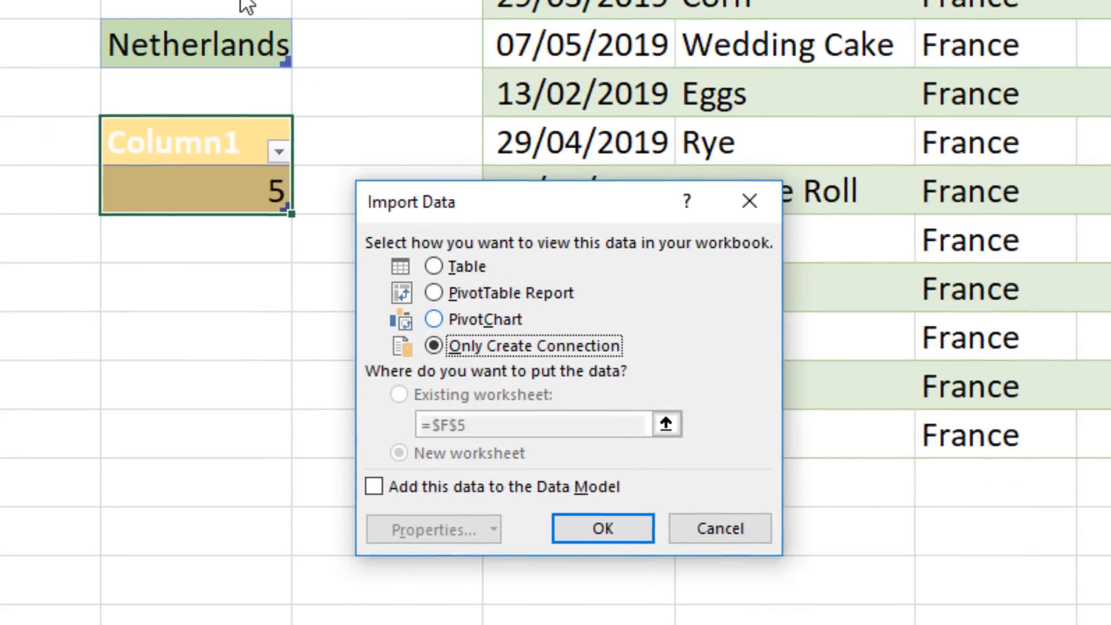
left_click(601, 527)
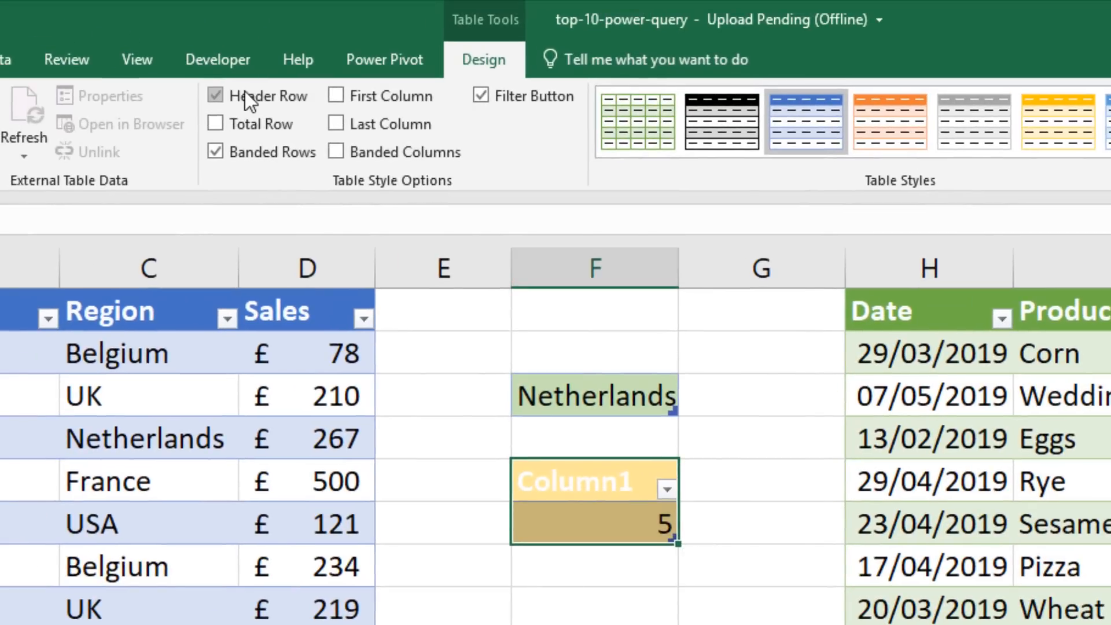
left_click(216, 97)
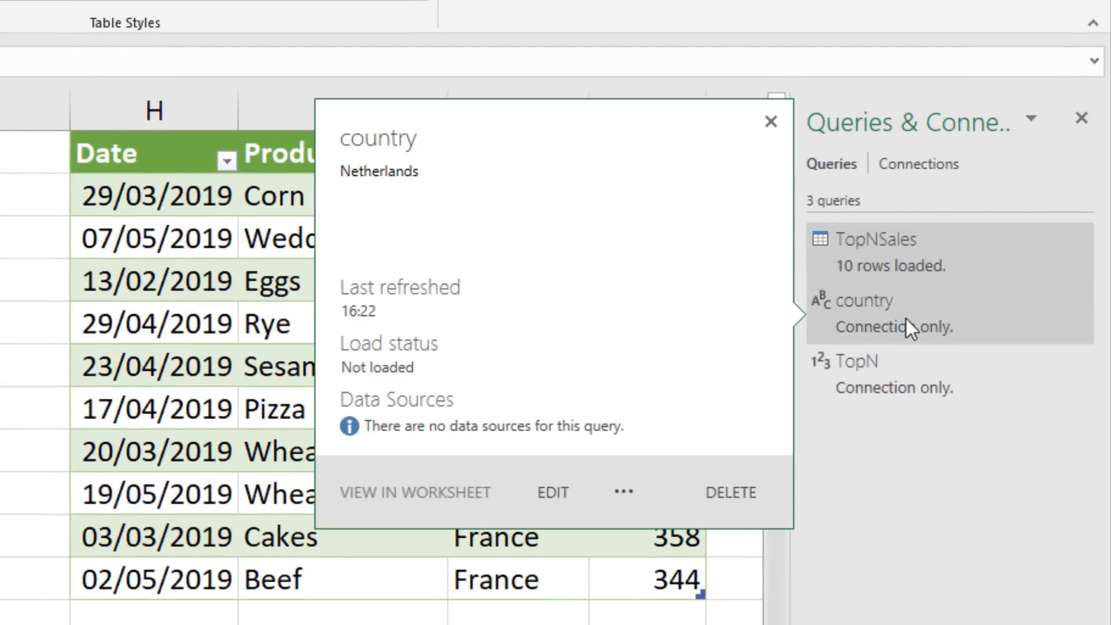
Show Queries & Connections listing TopNSales, country and TopN.
left_click(772, 122)
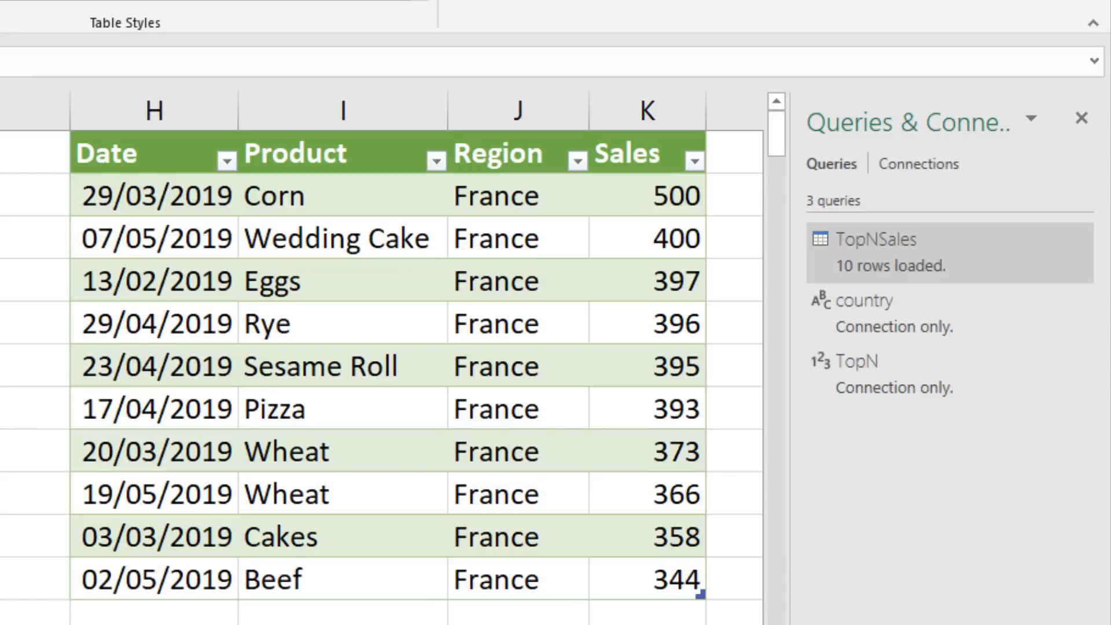
mouse_move(890, 267)
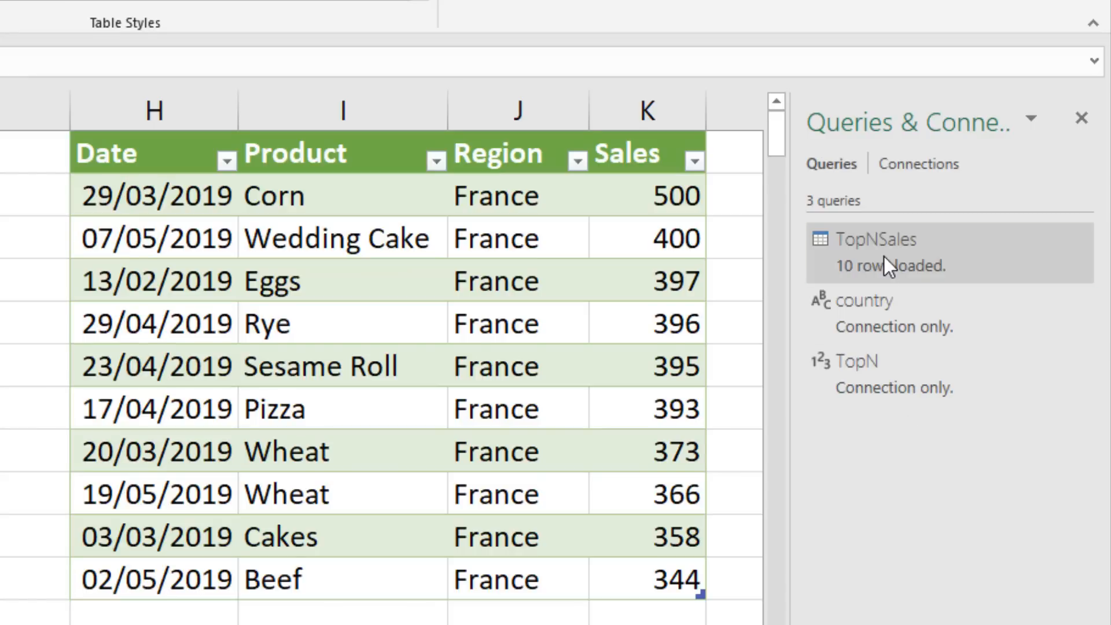
Edit the TopNSales query and show its full M code in the Advanced Editor.
right_click(876, 238)
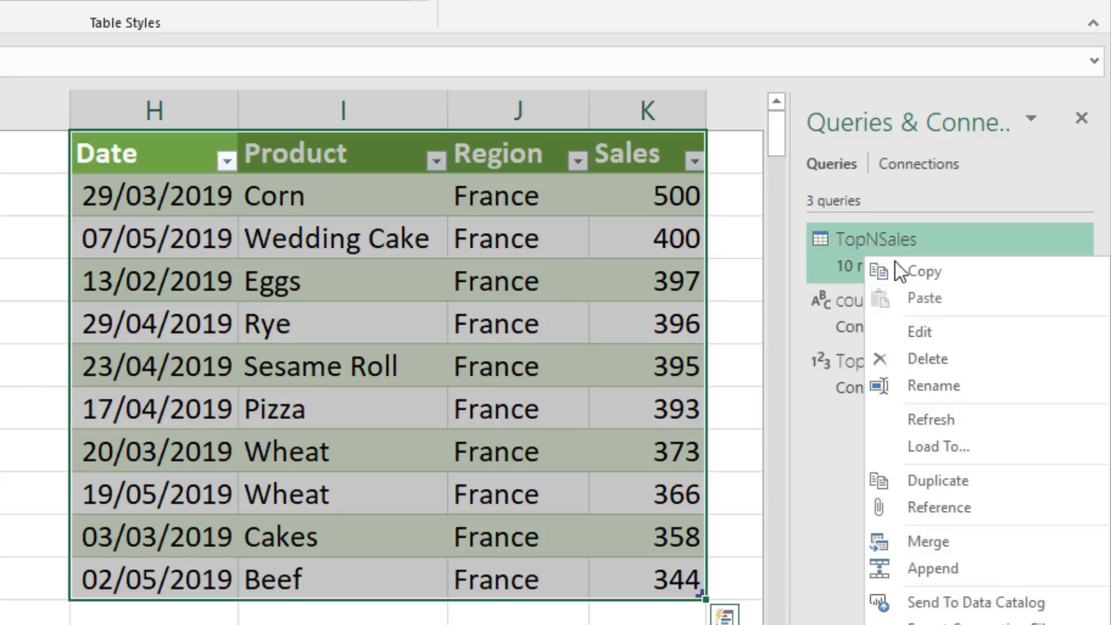
left_click(917, 332)
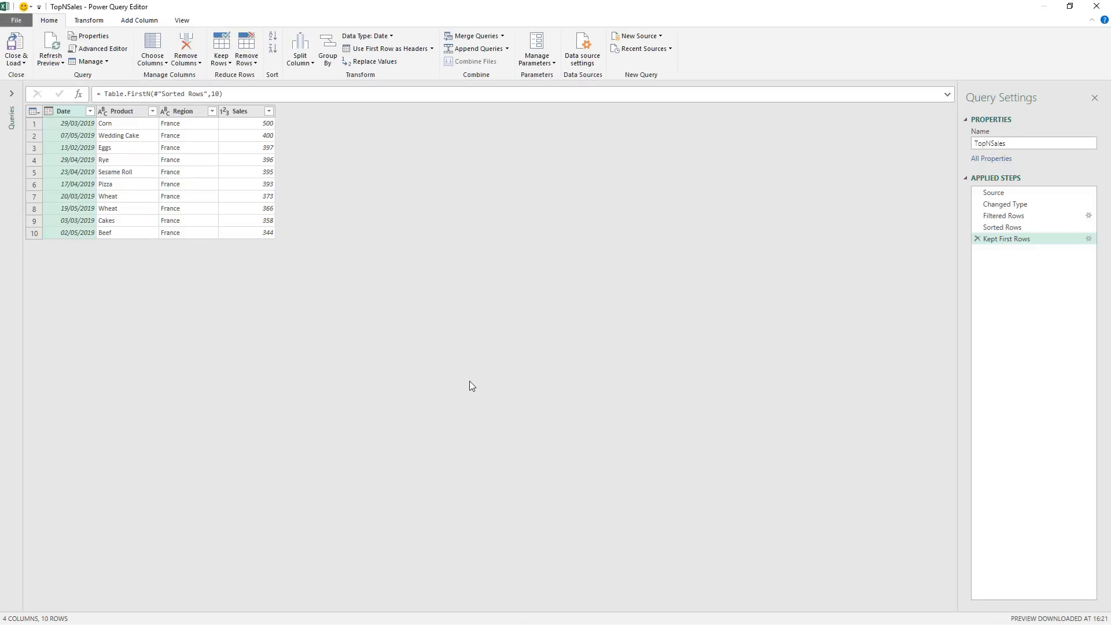
mouse_move(434, 330)
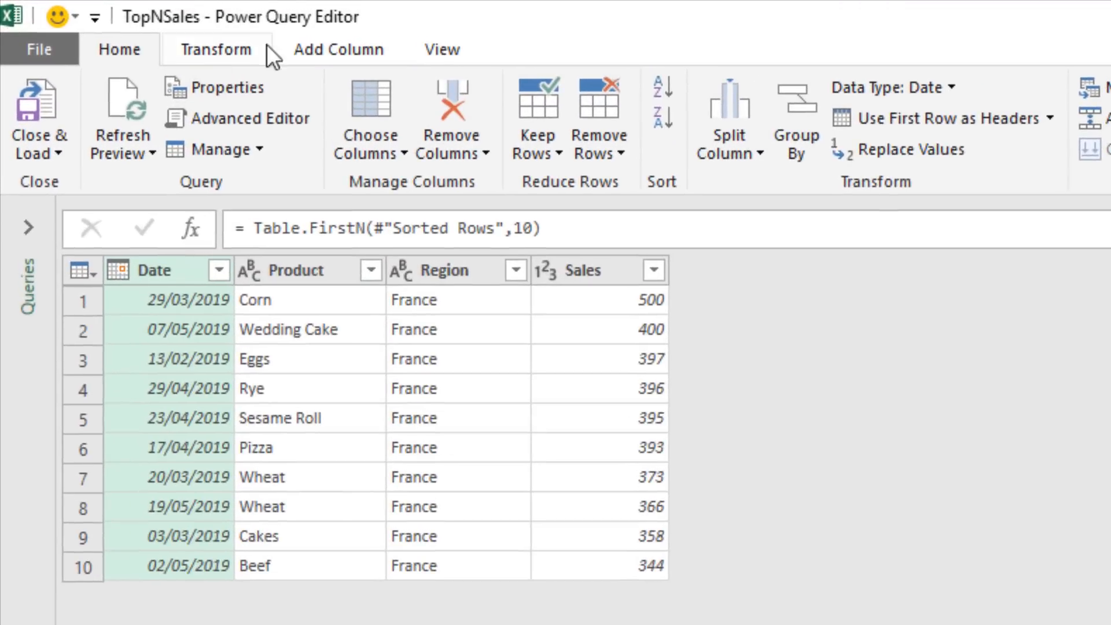
left_click(441, 48)
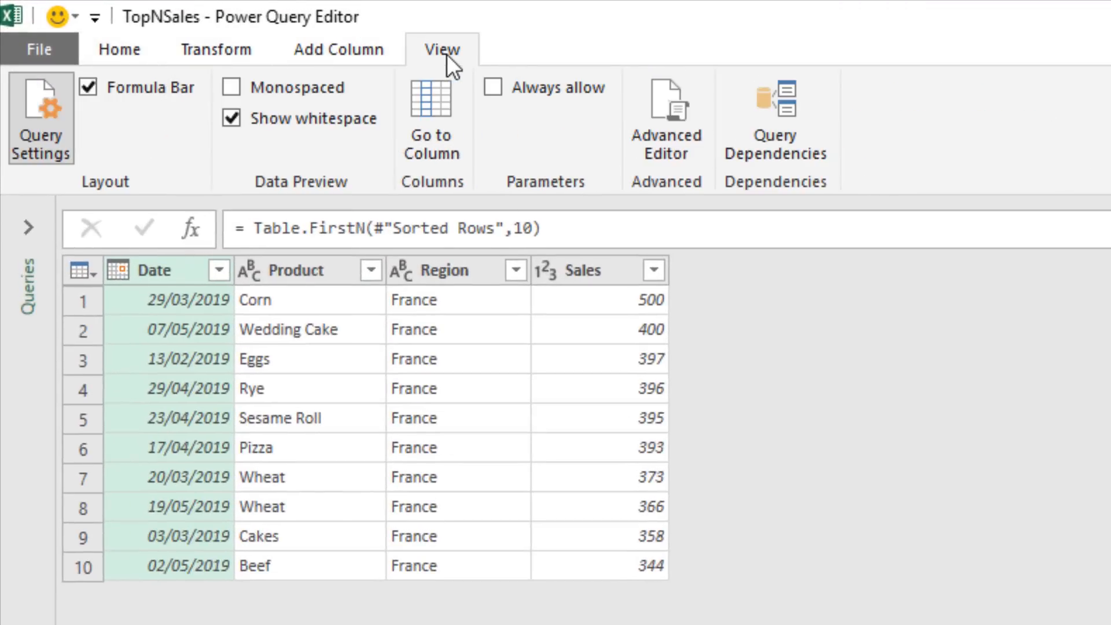
mouse_move(658, 159)
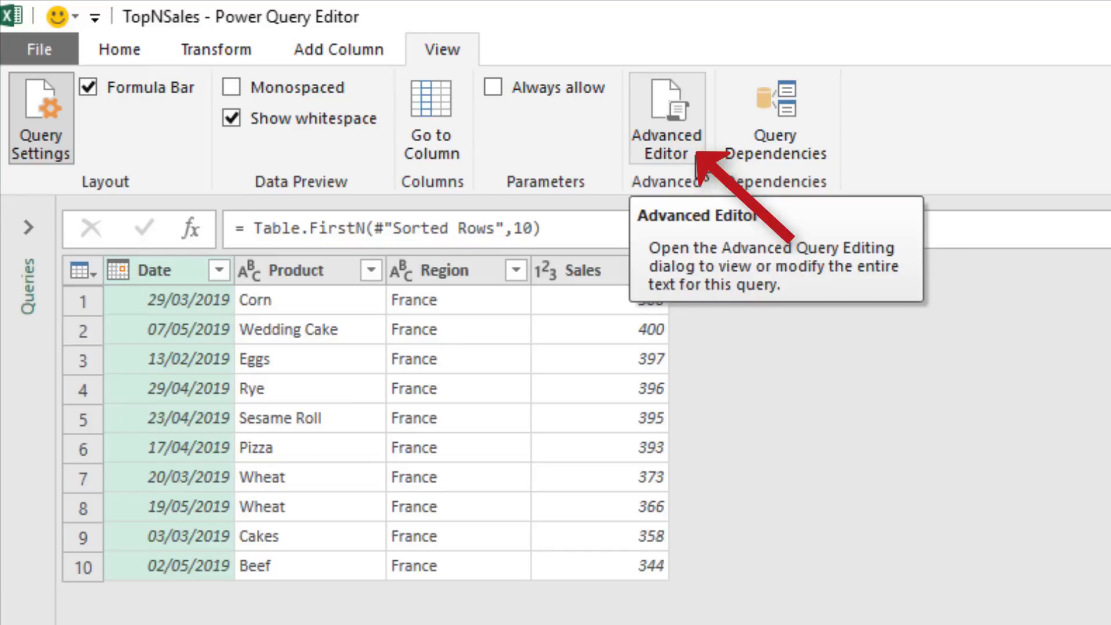
mouse_move(671, 108)
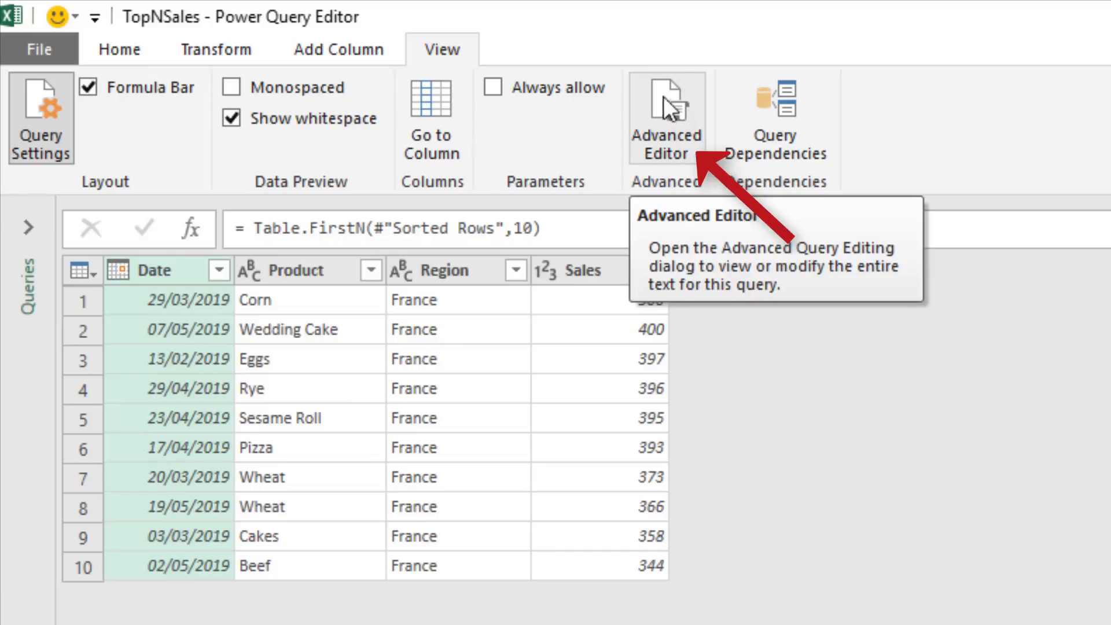
left_click(666, 118)
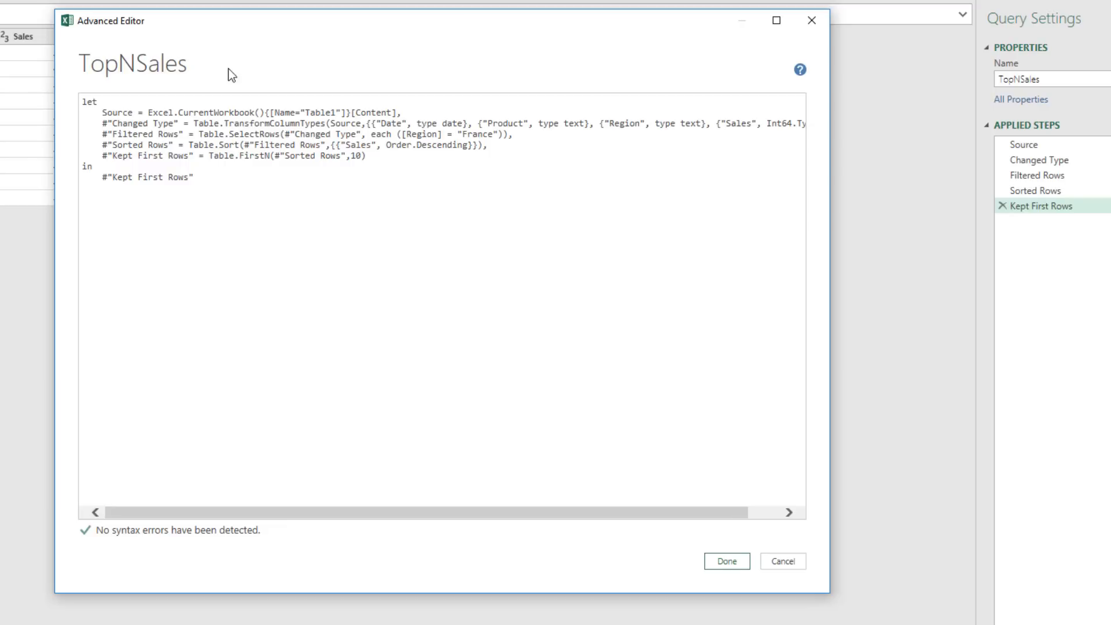
mouse_move(452, 226)
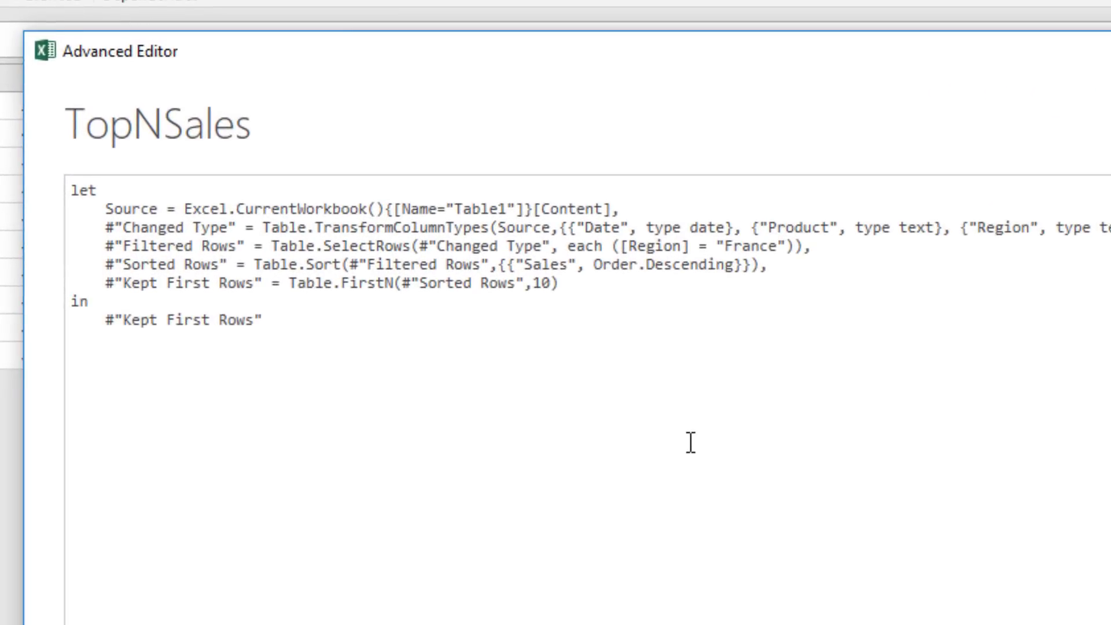
mouse_move(753, 375)
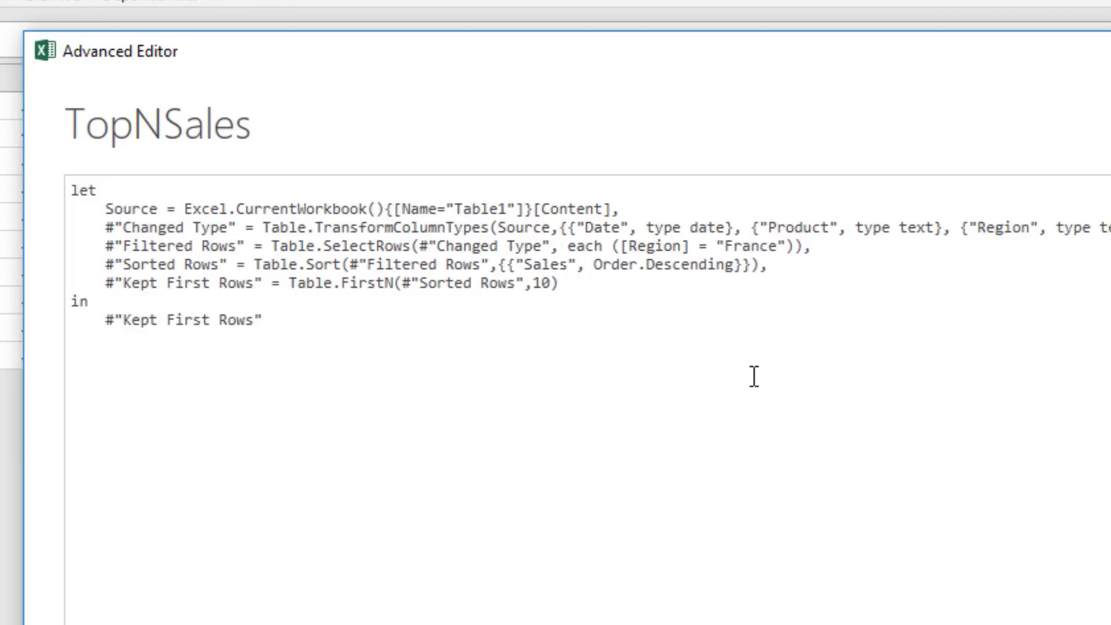
mouse_move(748, 363)
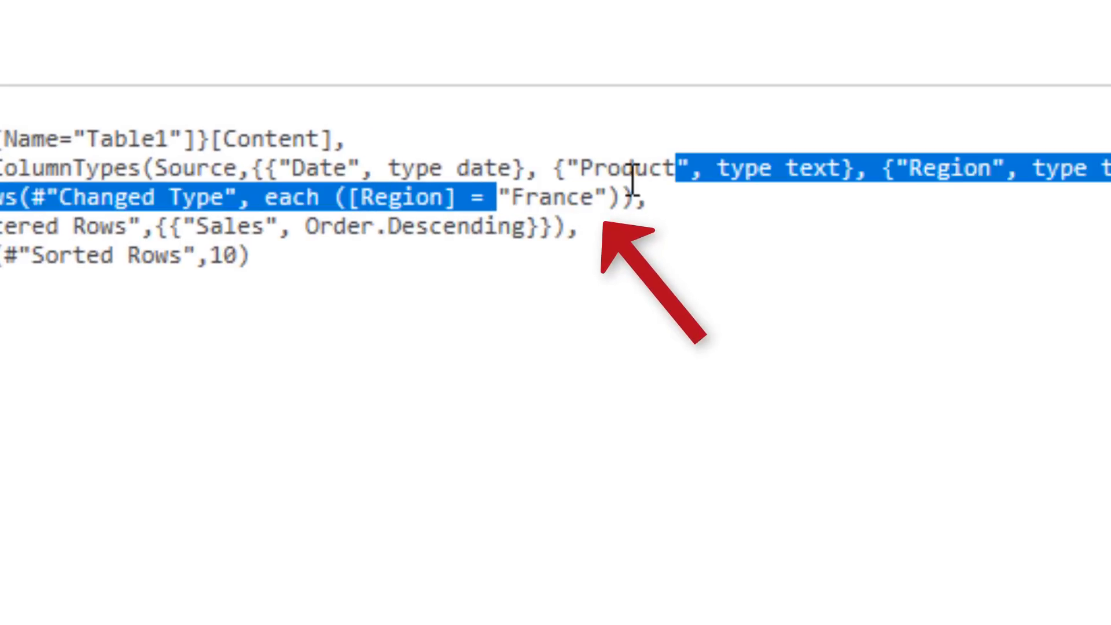
Replace the "France" filter value with the country query reference.
double_click(545, 198)
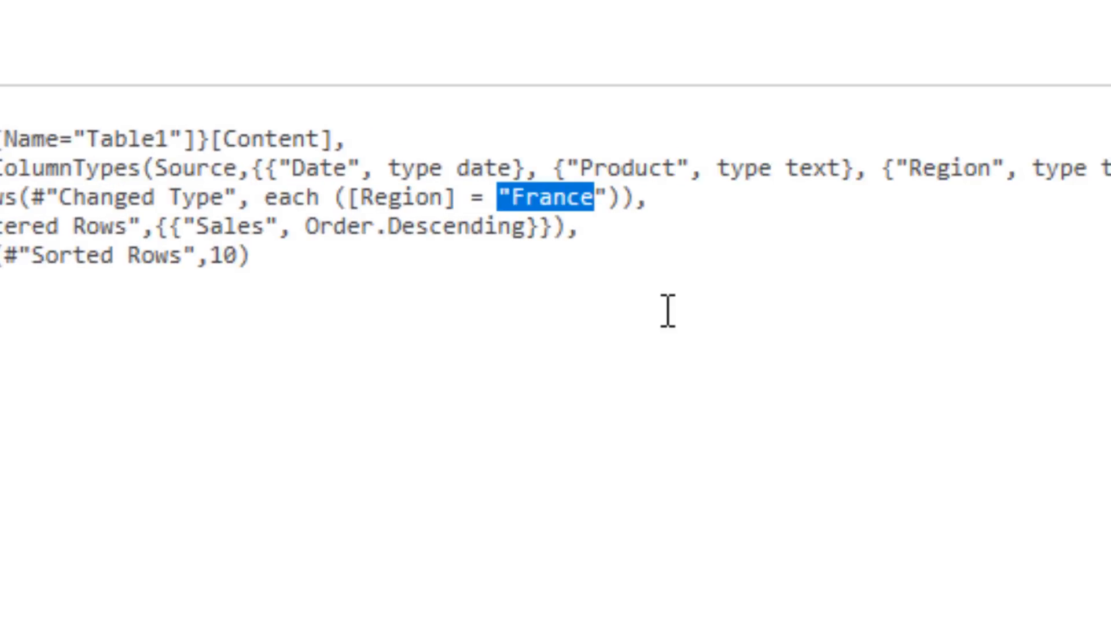
key("Delete")
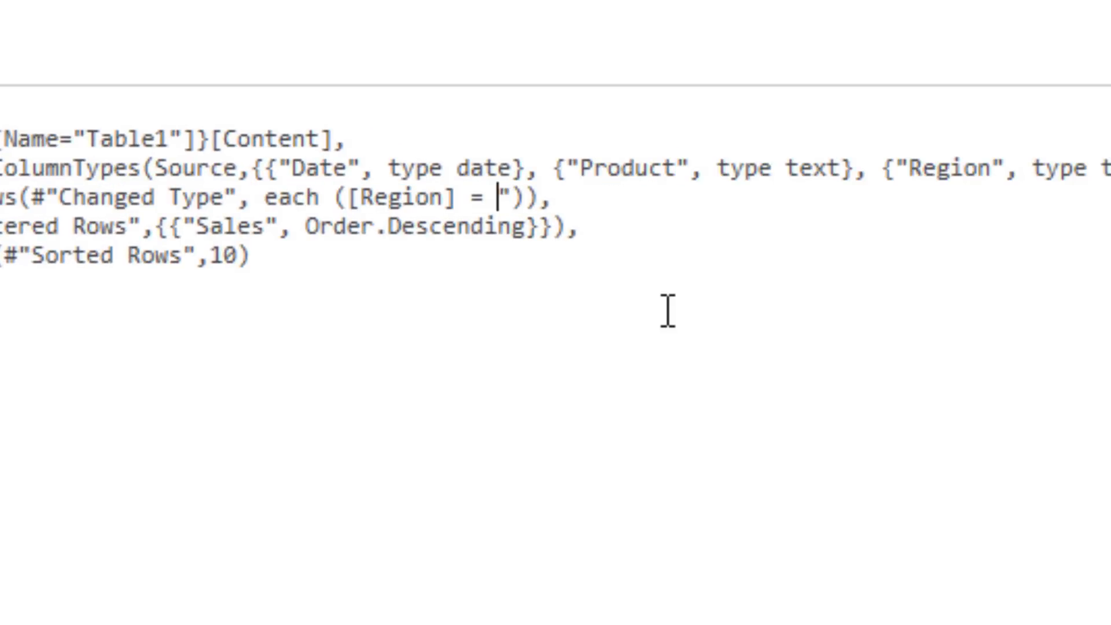
key("Backspace")
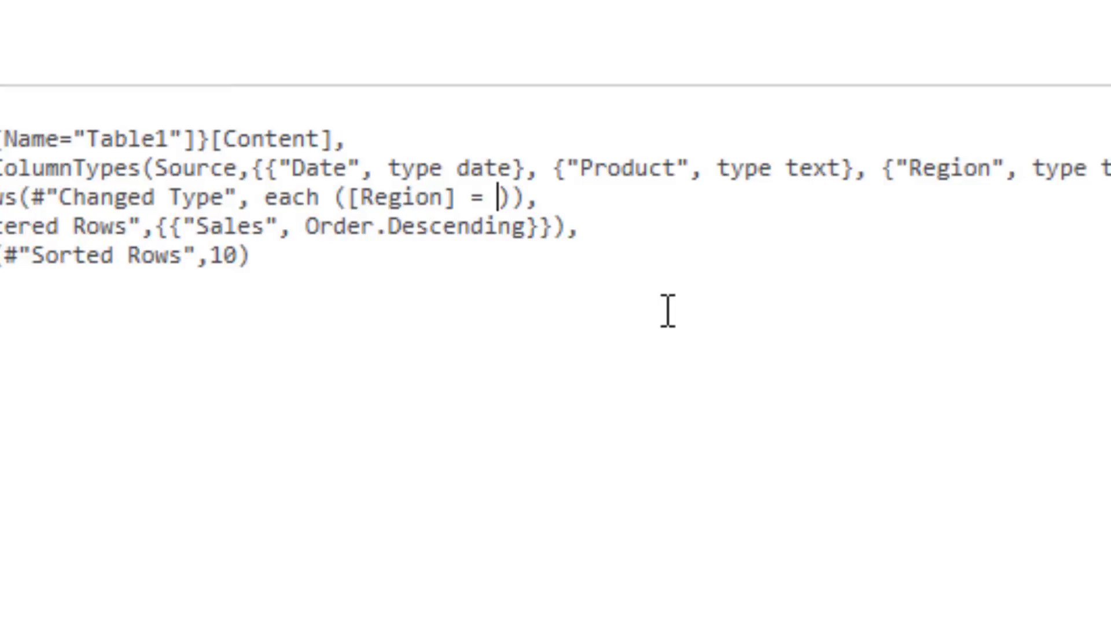
type("country")
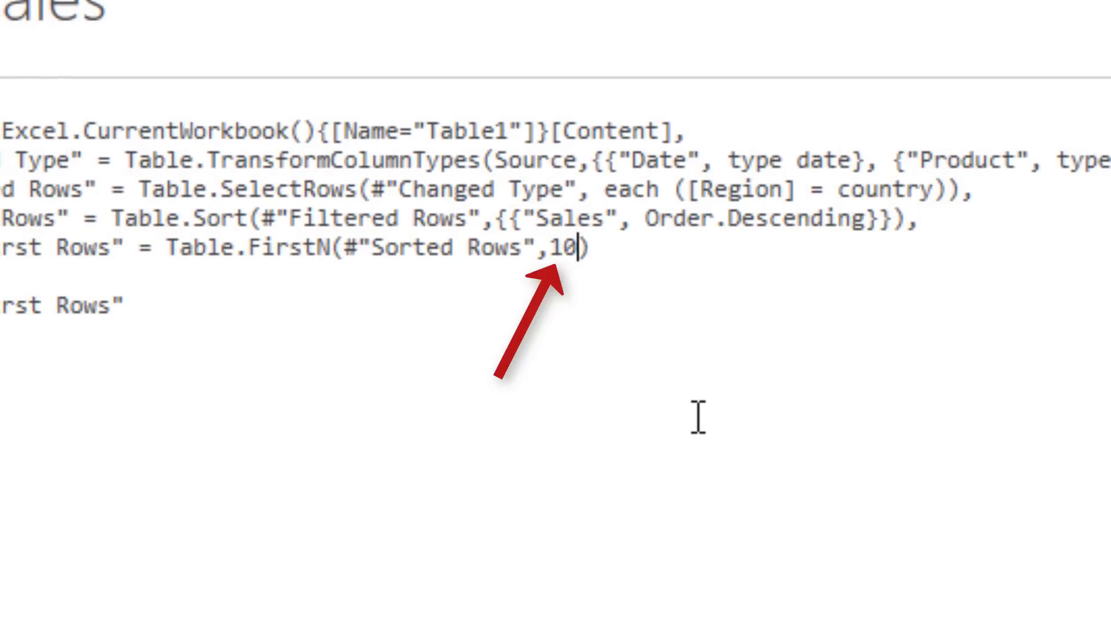
Replace the fixed row count 10 with topn in Table.FirstN.
key("Backspace")
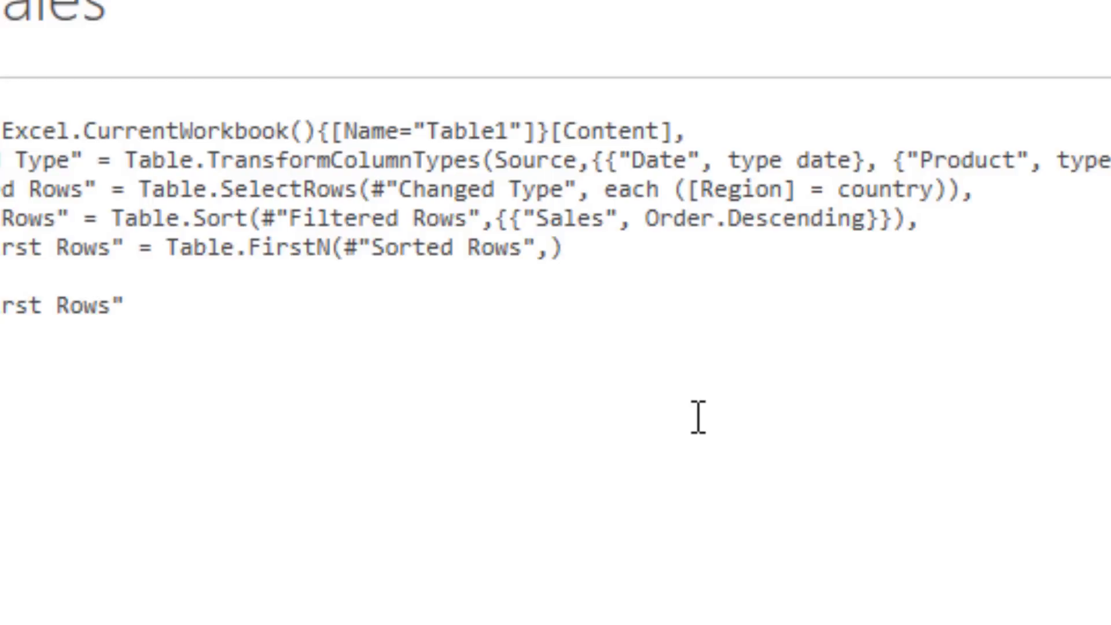
type("topn")
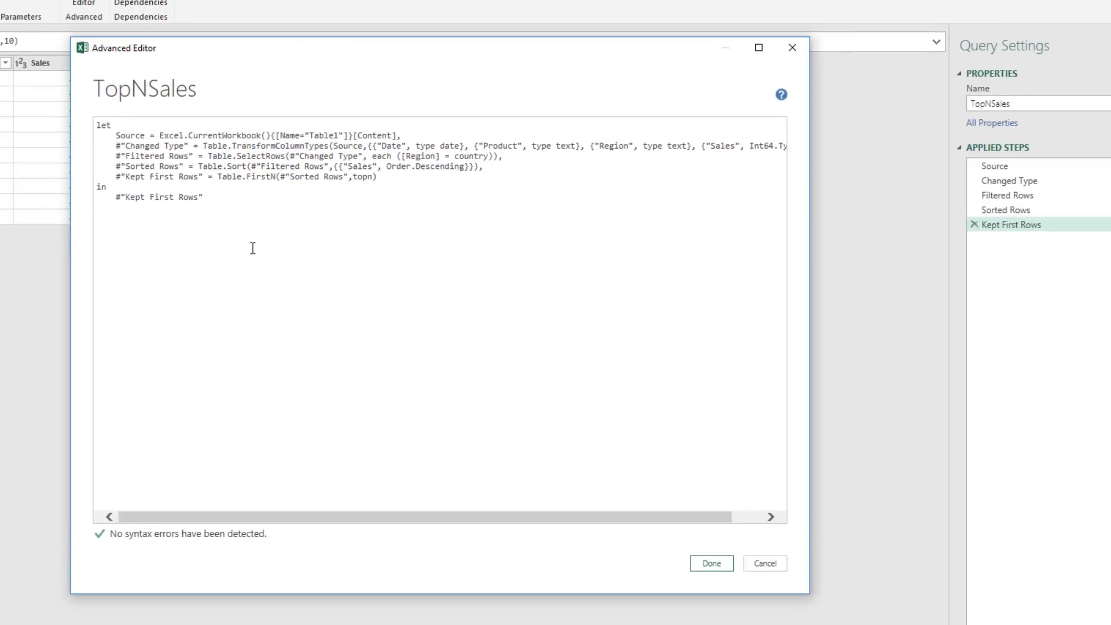
mouse_move(114, 544)
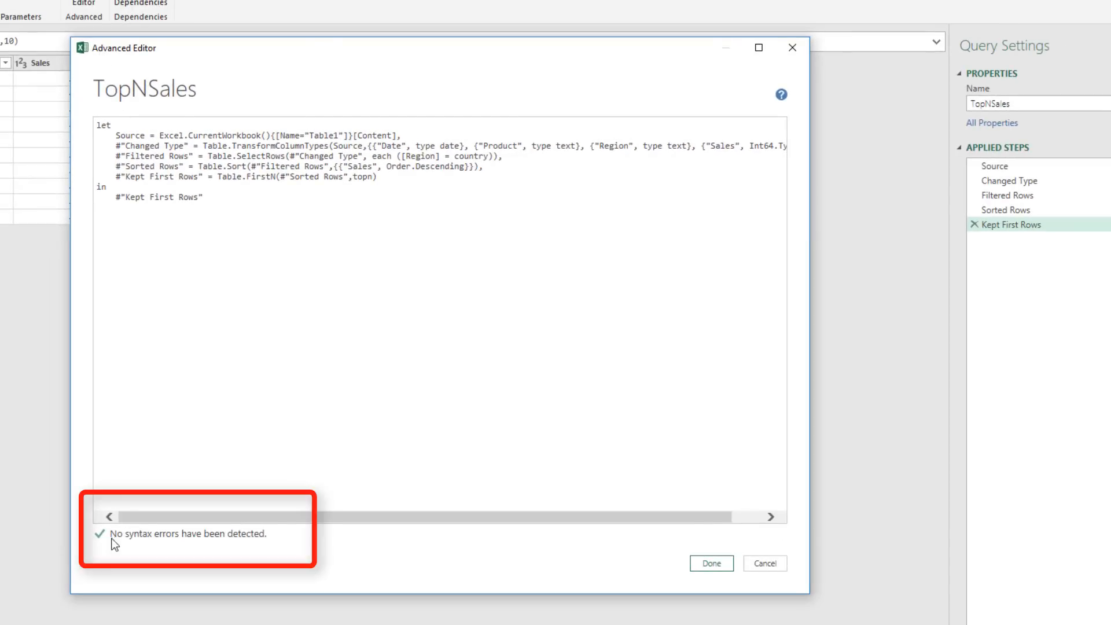
mouse_move(520, 597)
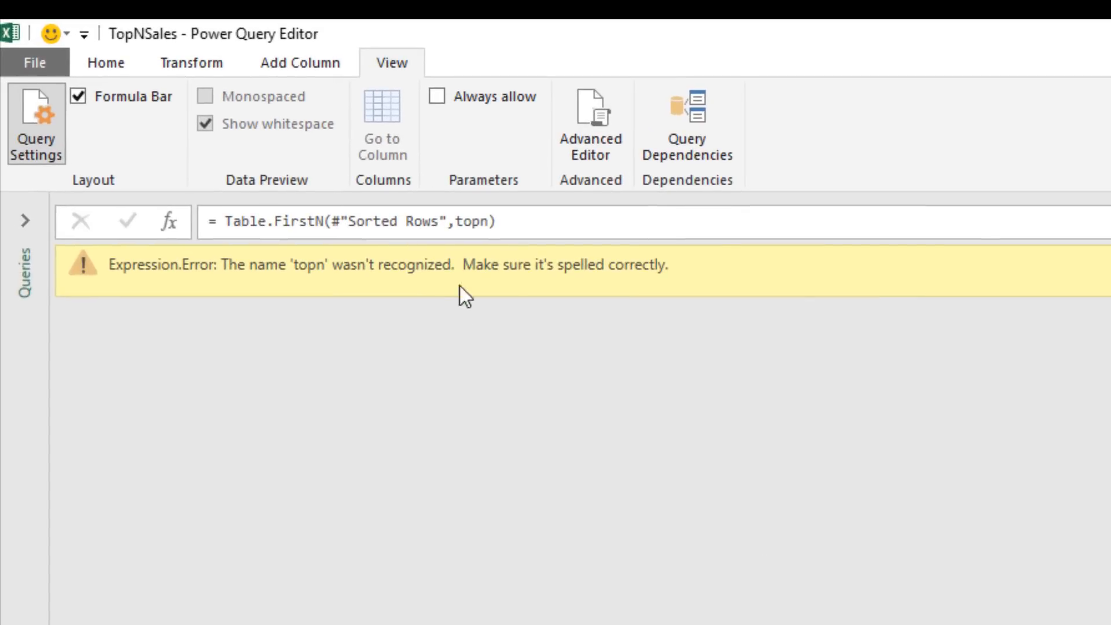
mouse_move(588, 285)
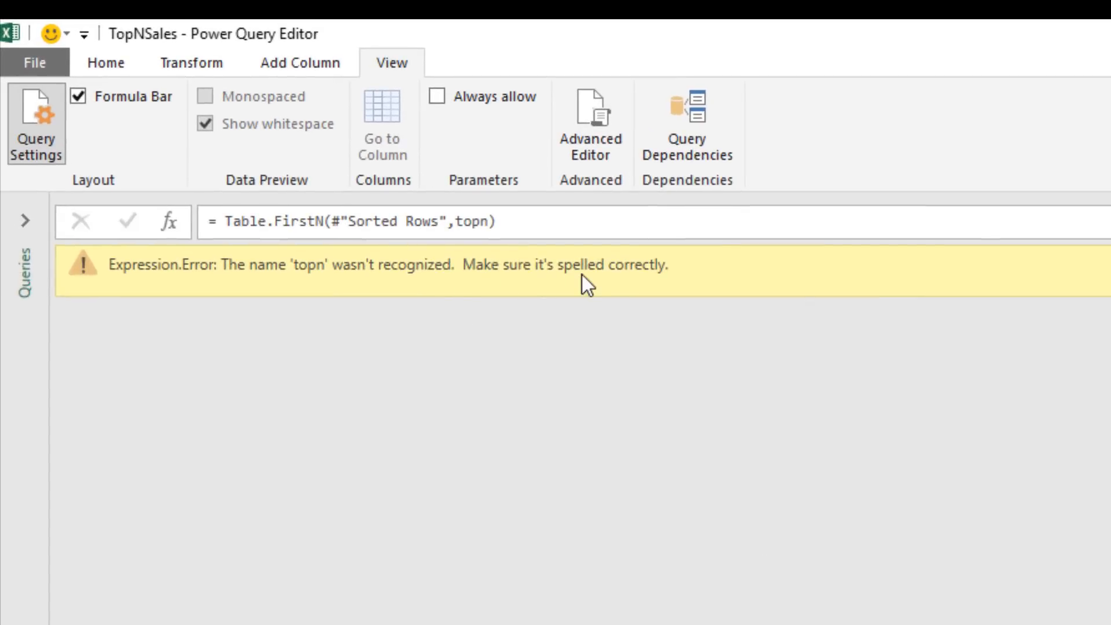
mouse_move(495, 260)
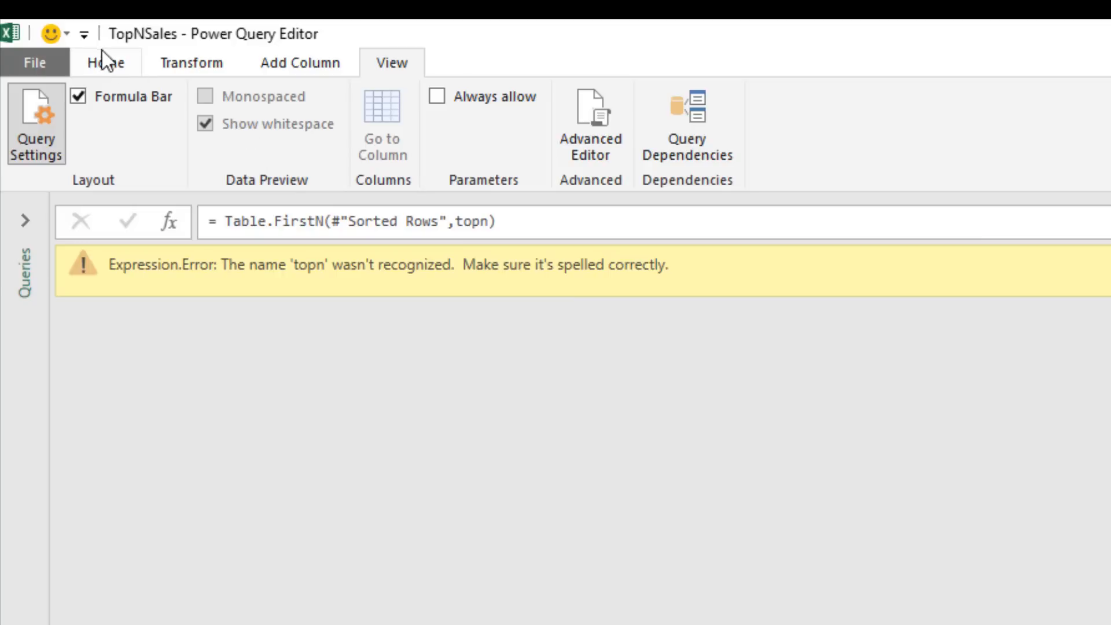
left_click(105, 63)
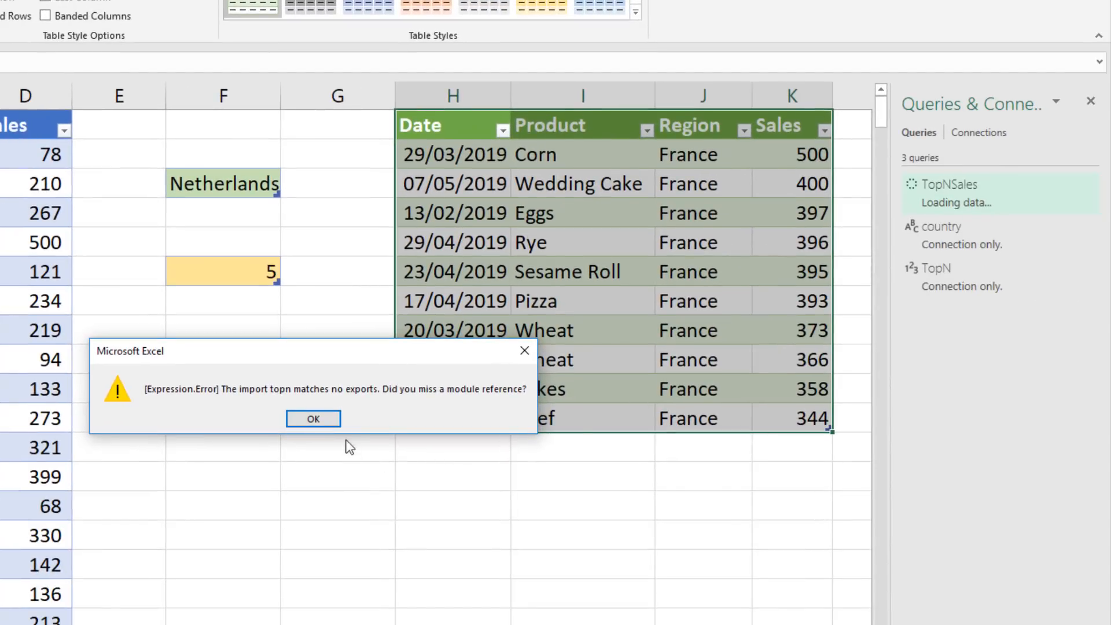
left_click(312, 417)
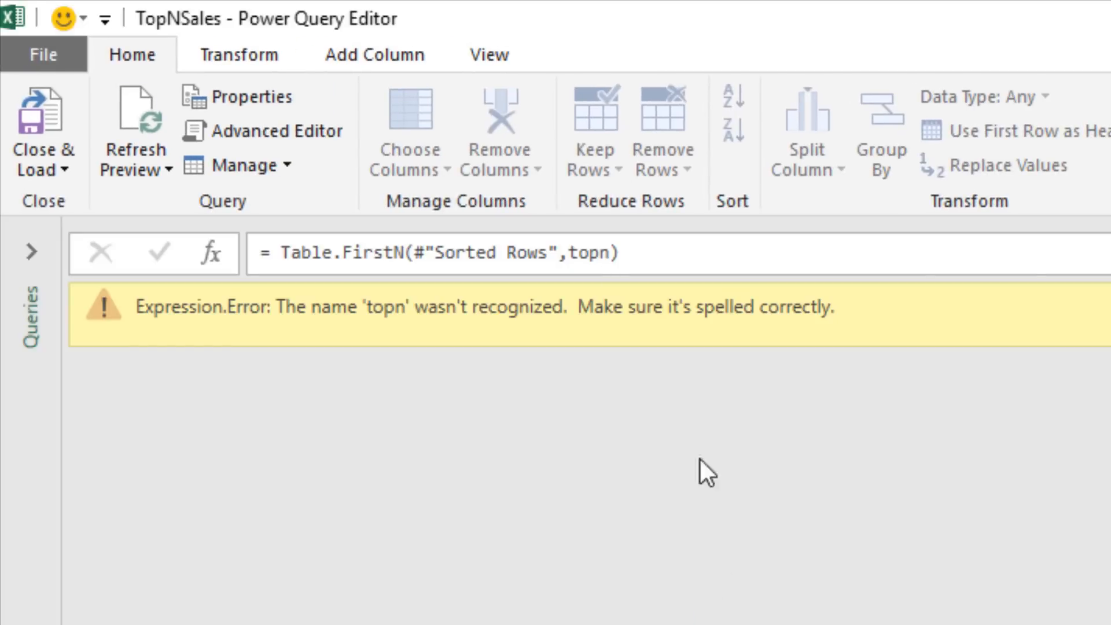
Fix topn to TopN in the Advanced Editor and load the results back to the worksheet.
left_click(488, 54)
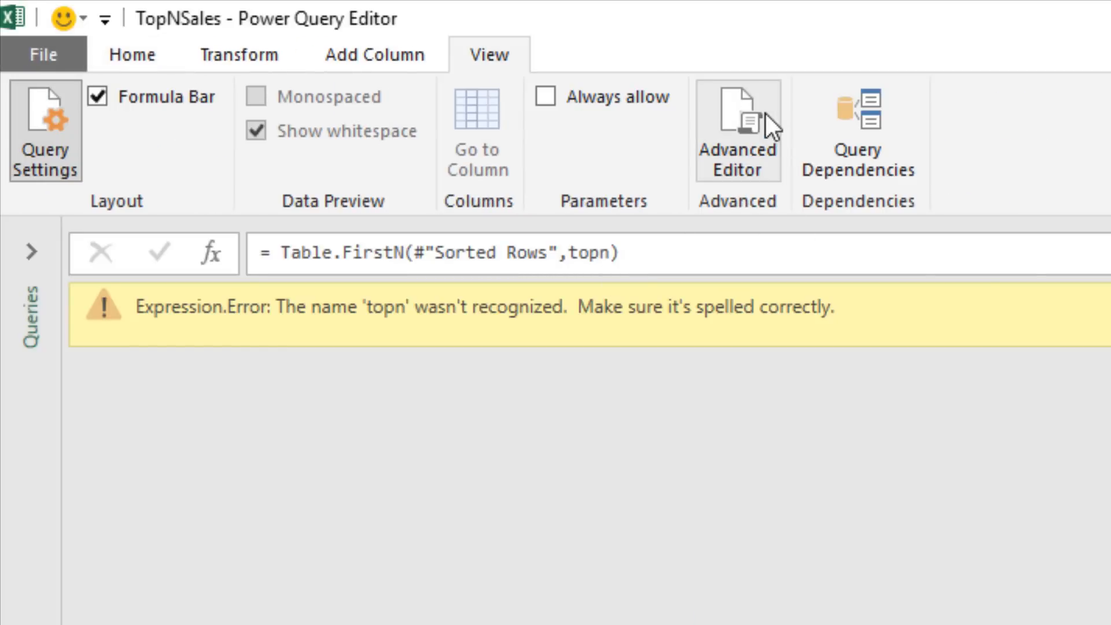
left_click(737, 130)
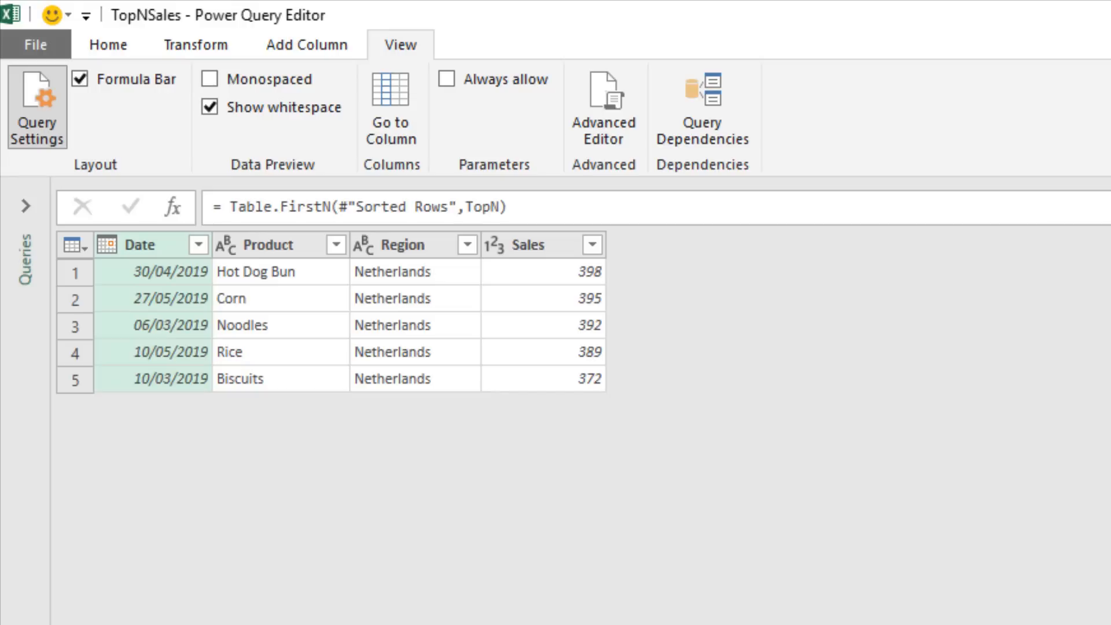
left_click(108, 45)
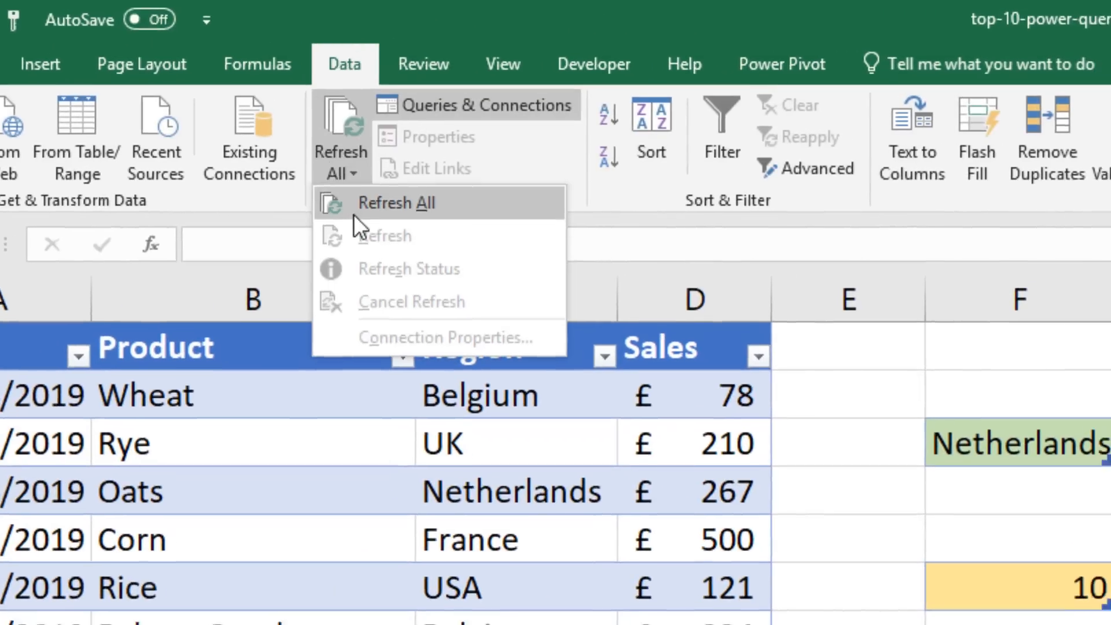
Refresh all queries, then set the country cell to USA and the count cell to 15.
left_click(396, 203)
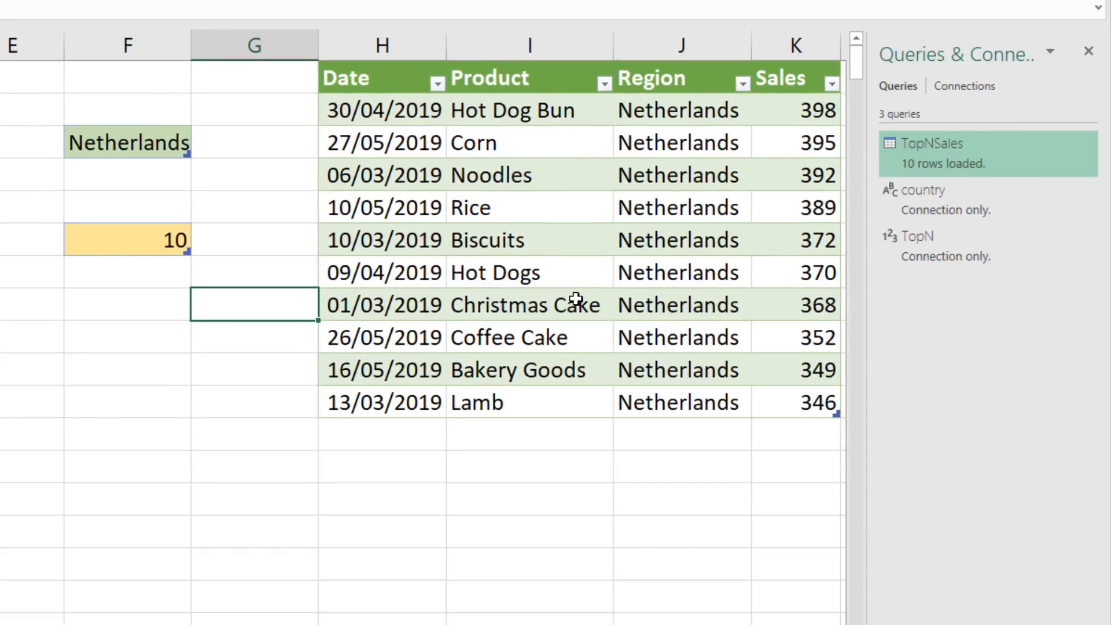
left_click(127, 143)
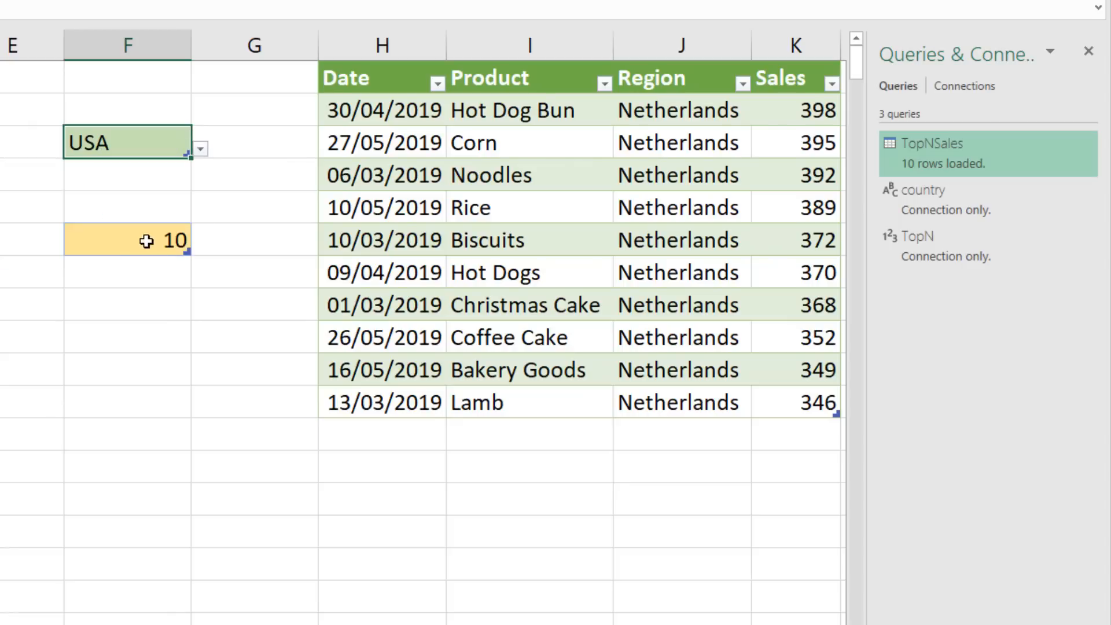
type("15")
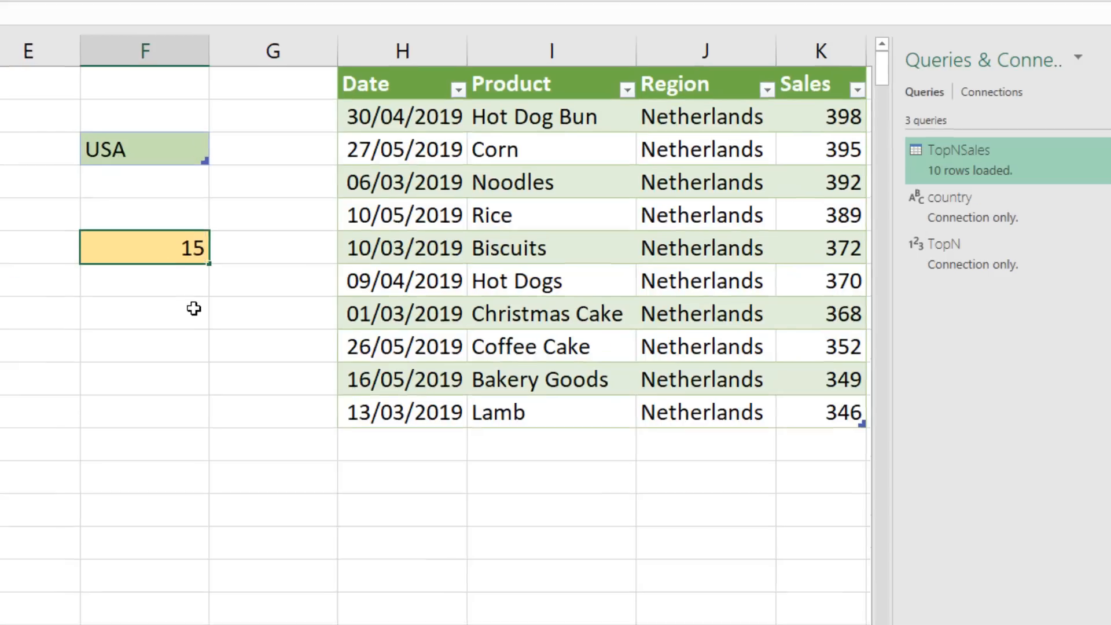